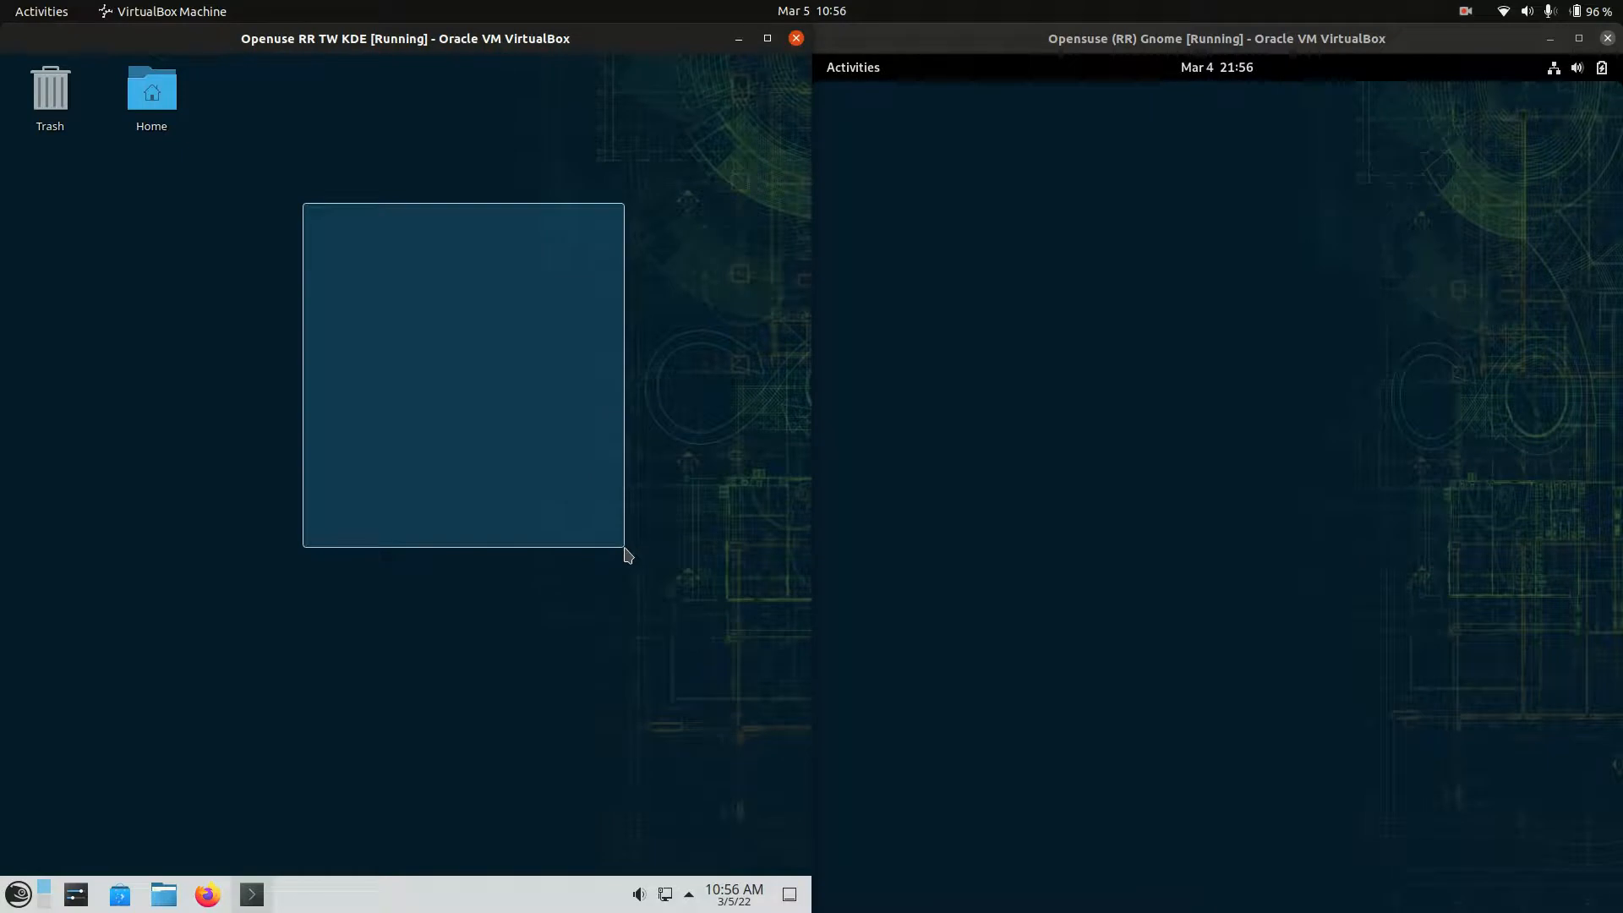
# Bring up the KDE application launcher and the GNOME Activities overview side by side
pyautogui.click(17, 893)
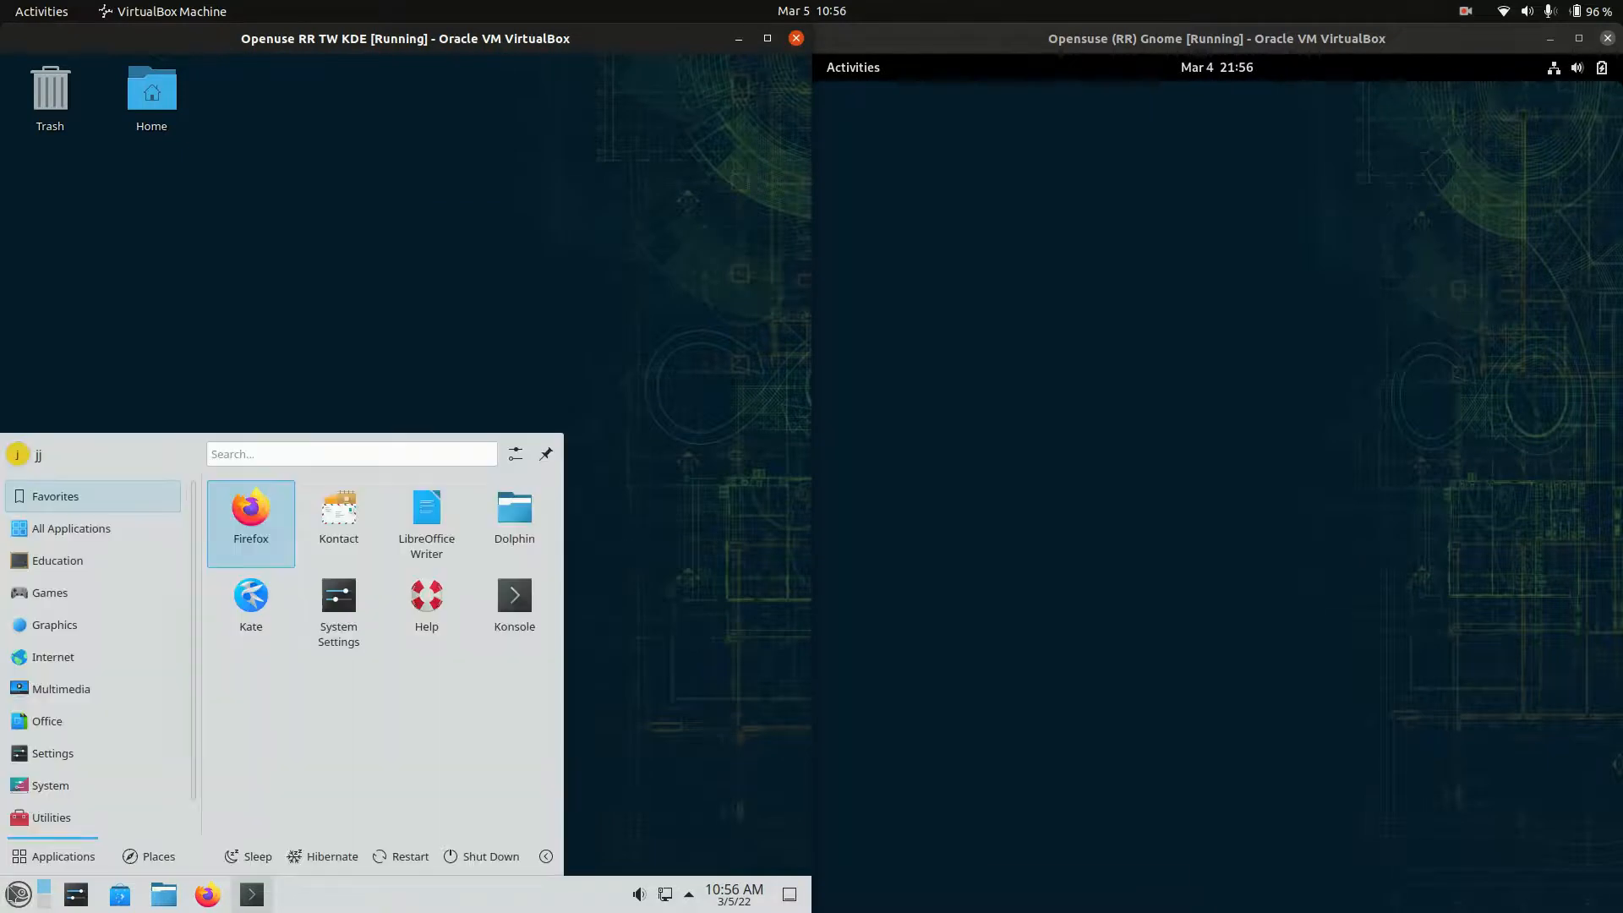
pyautogui.click(945, 84)
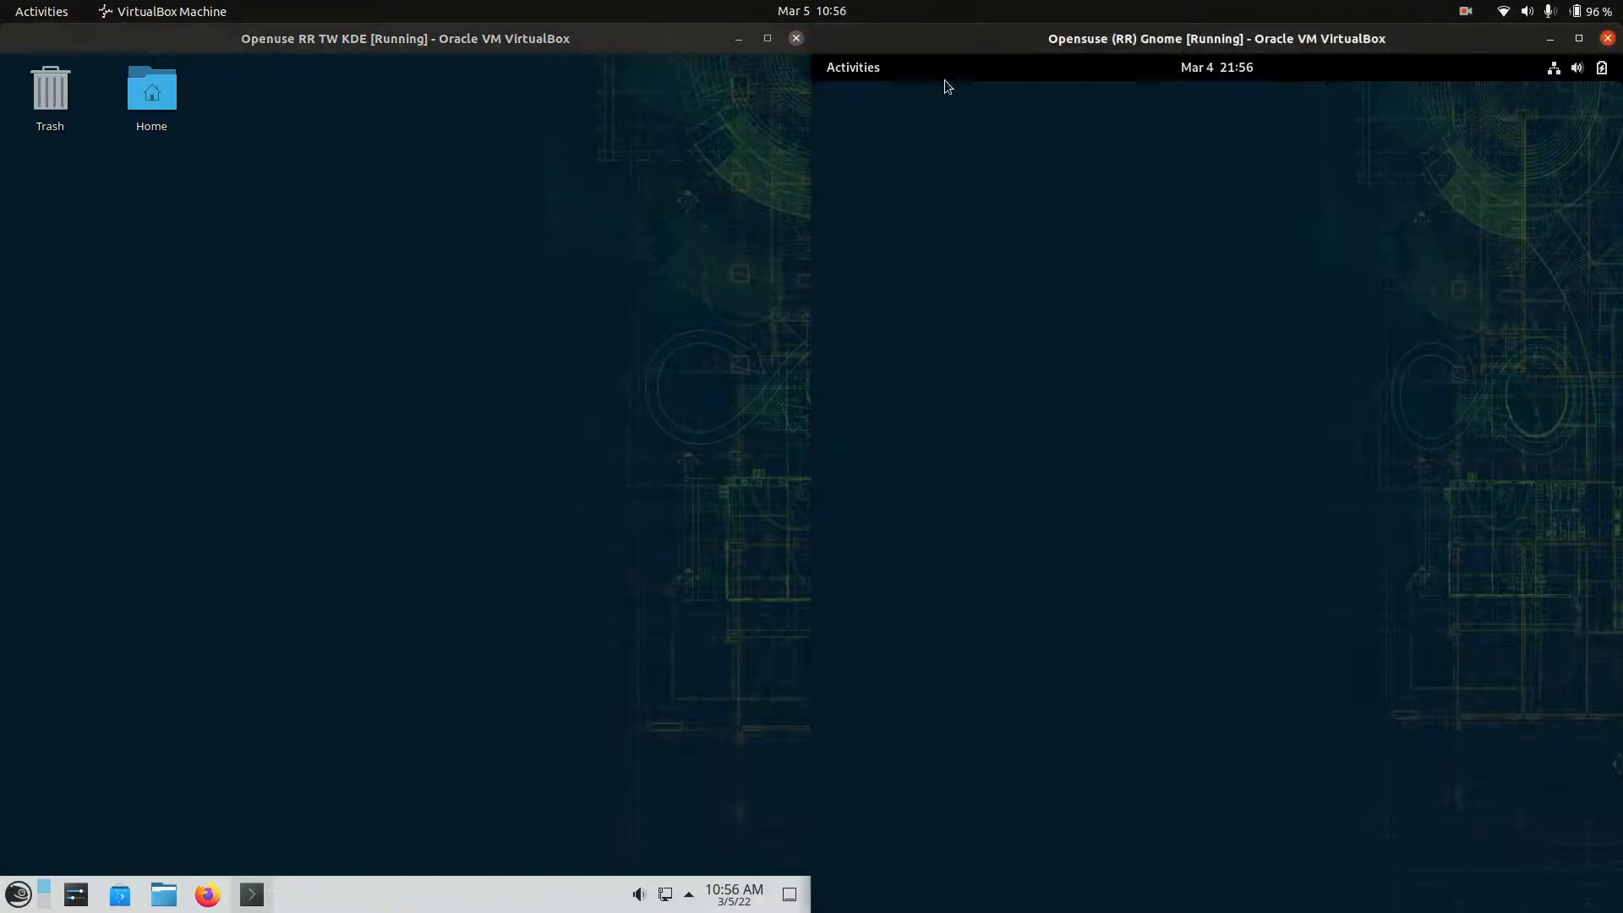
pyautogui.click(852, 68)
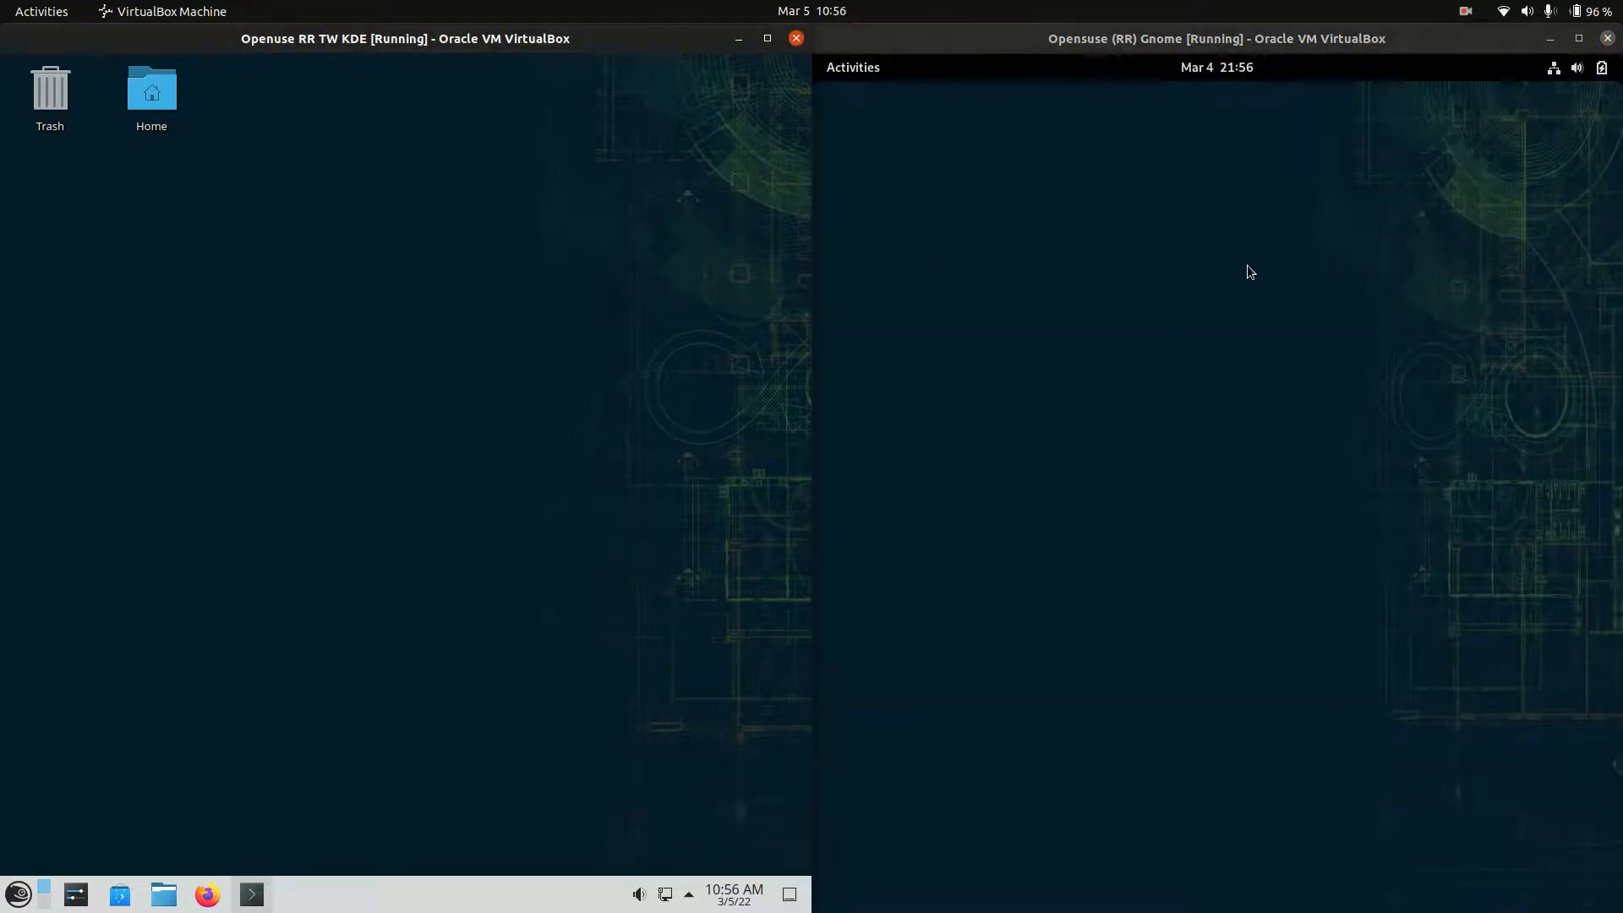
pyautogui.moveTo(1082, 342)
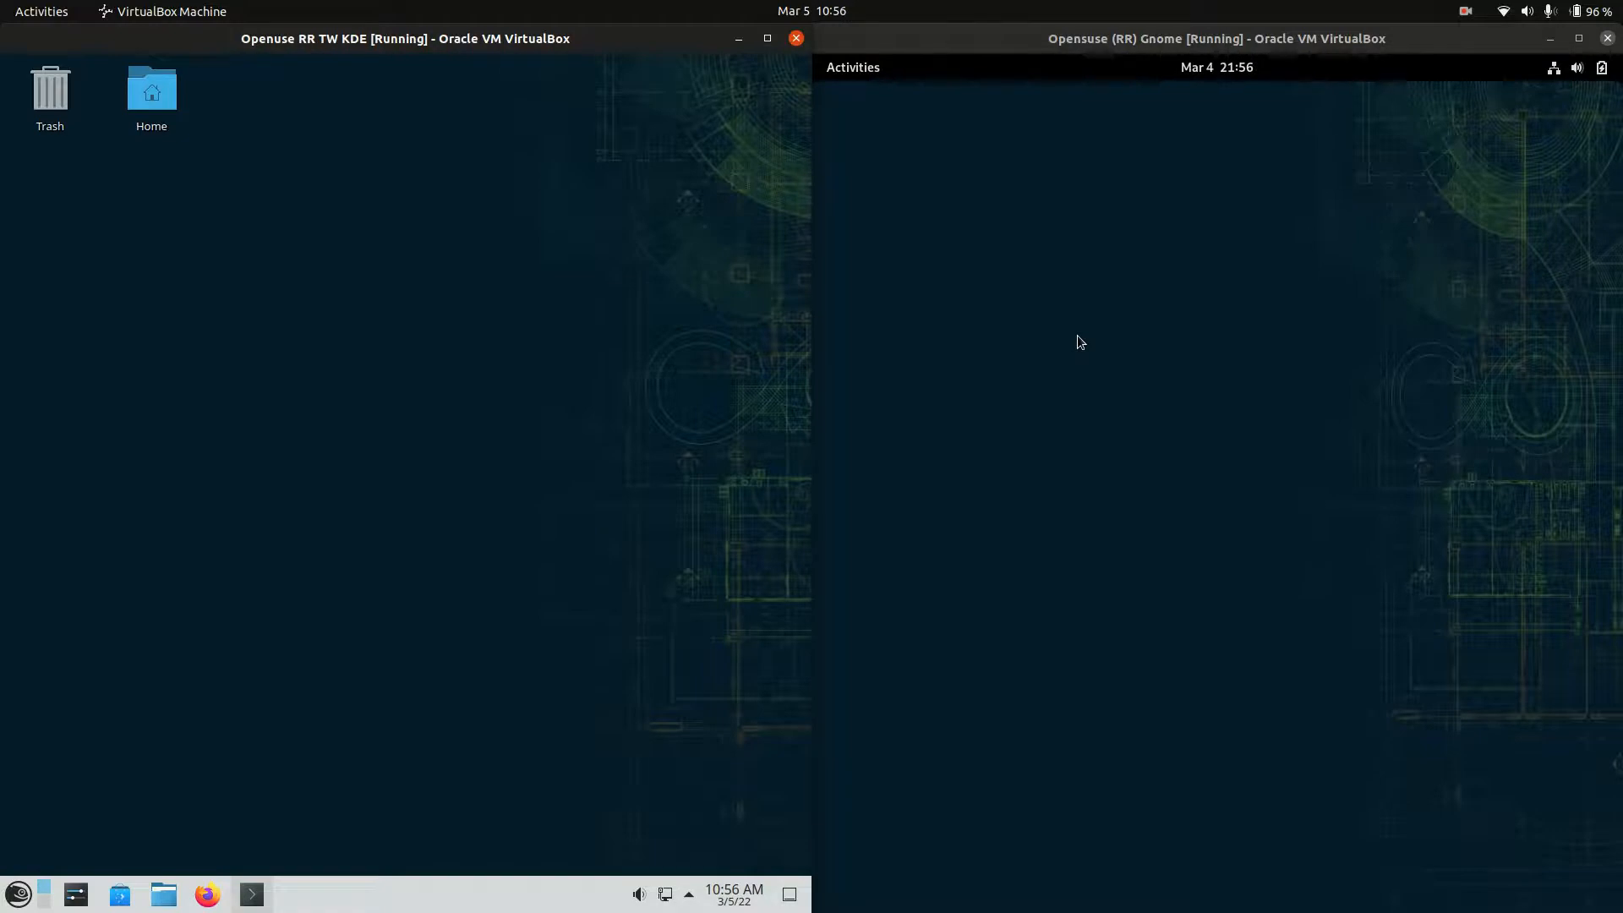
pyautogui.moveTo(1377, 368)
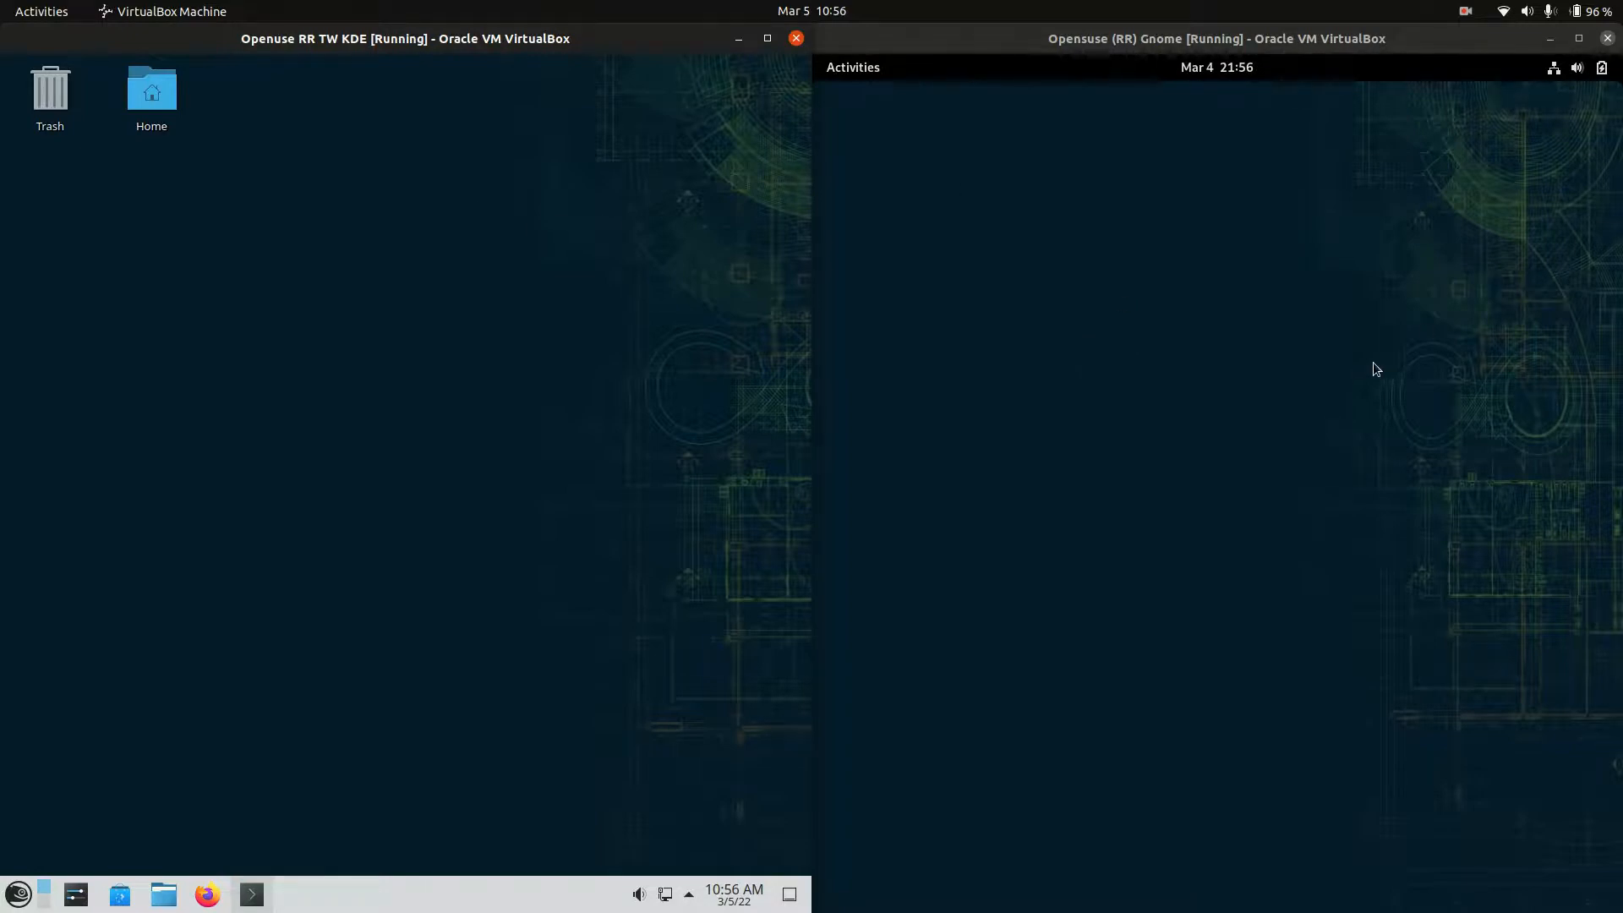
pyautogui.moveTo(1227, 382)
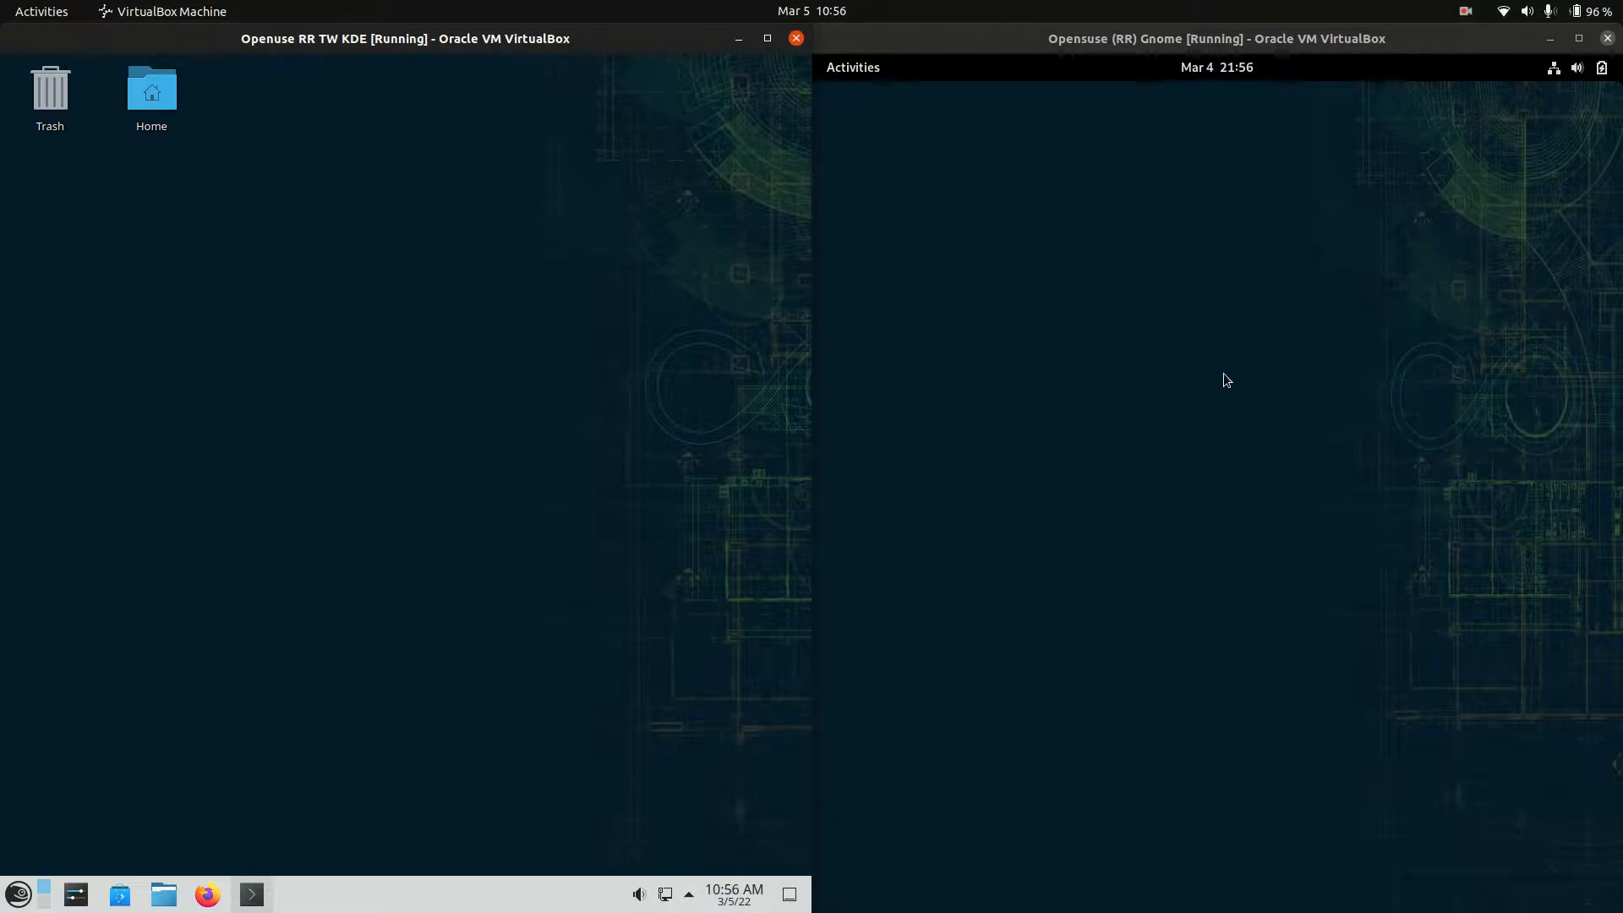
pyautogui.moveTo(1305, 484)
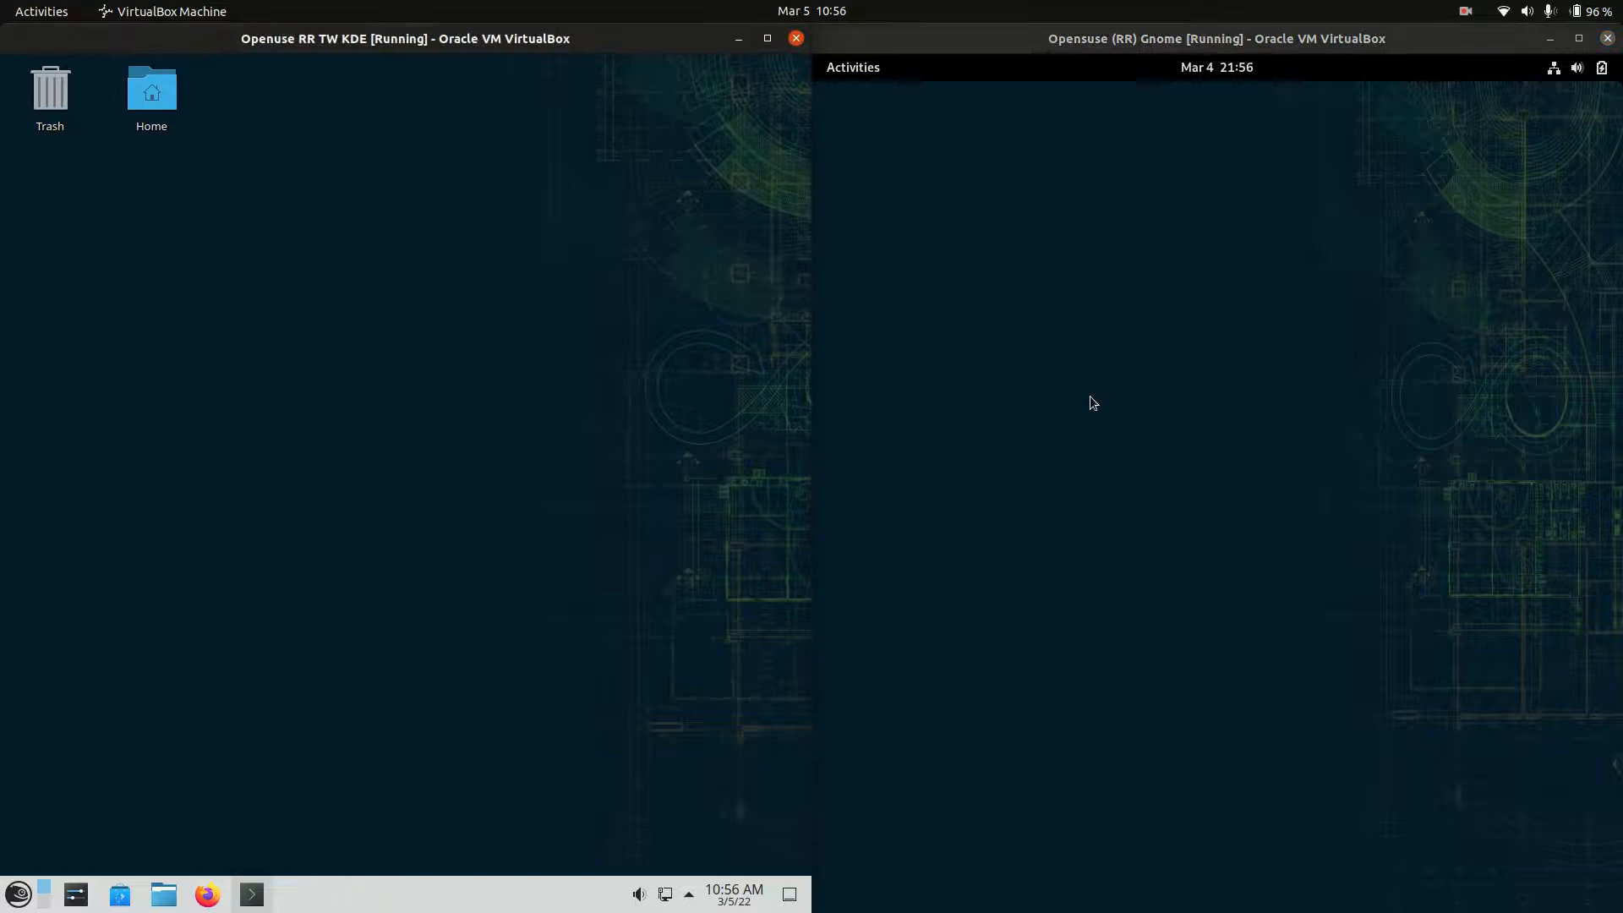
pyautogui.click(17, 894)
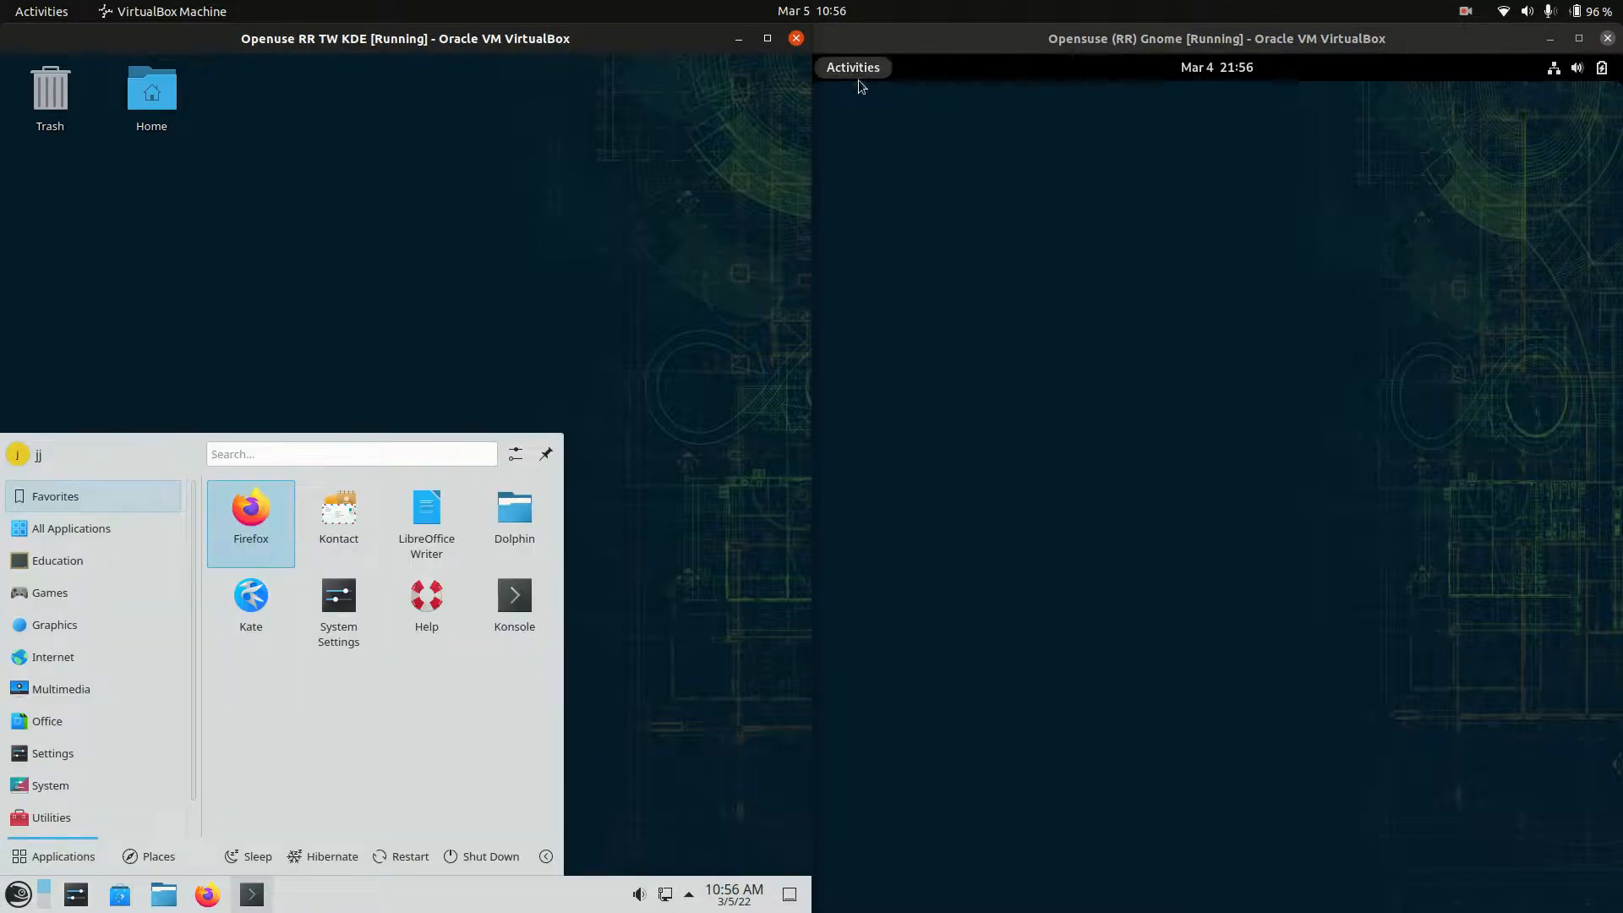
pyautogui.click(852, 68)
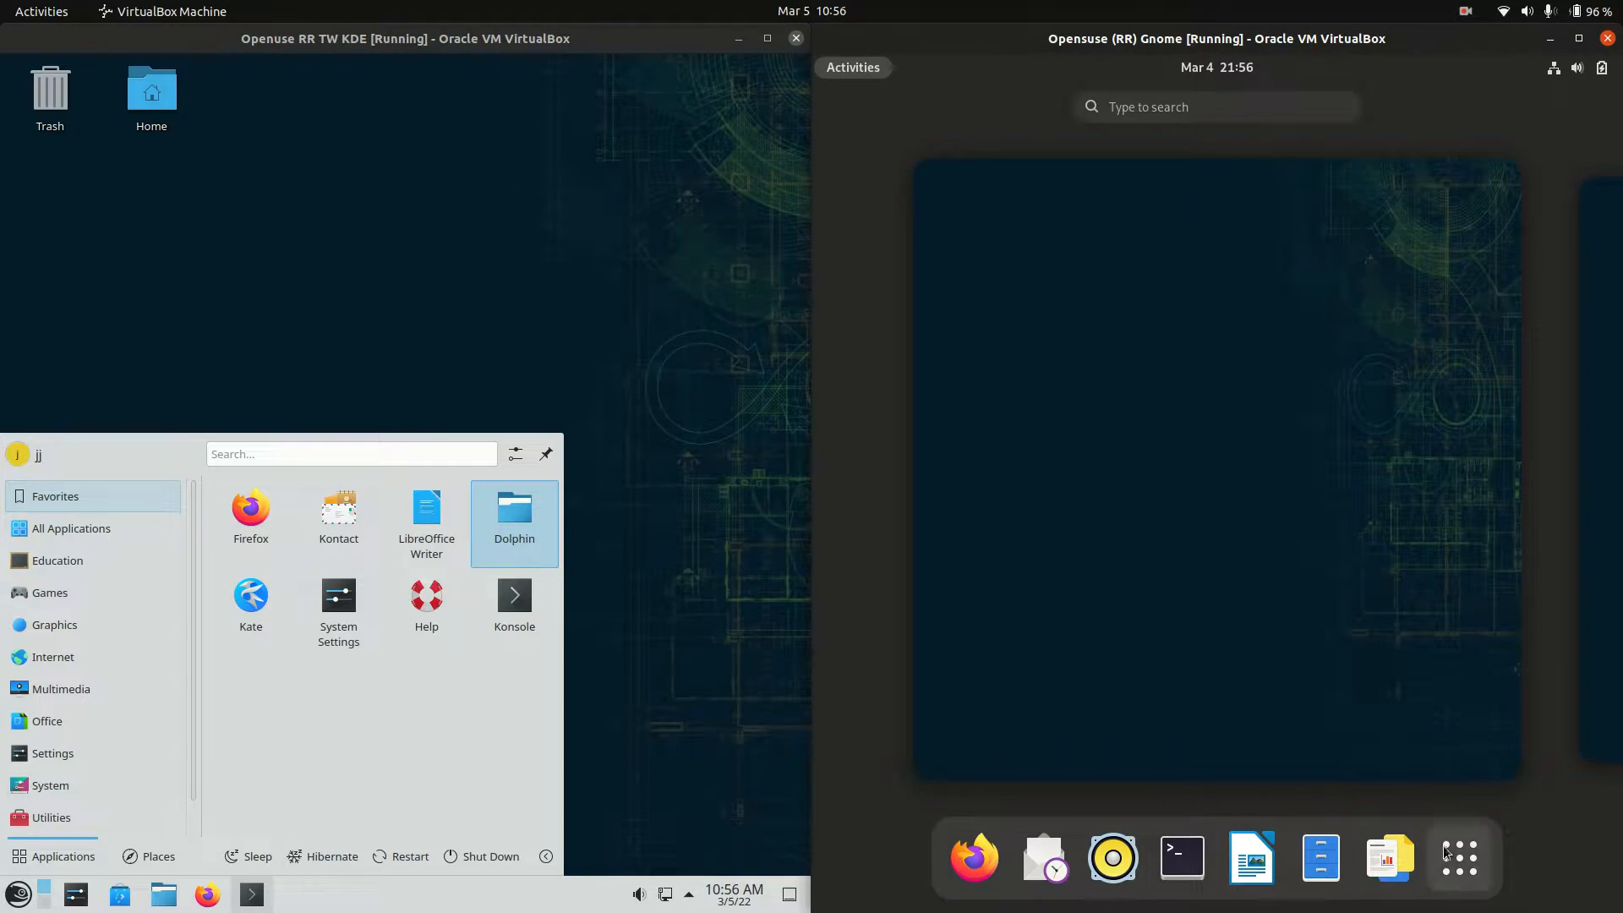
pyautogui.moveTo(1459, 859)
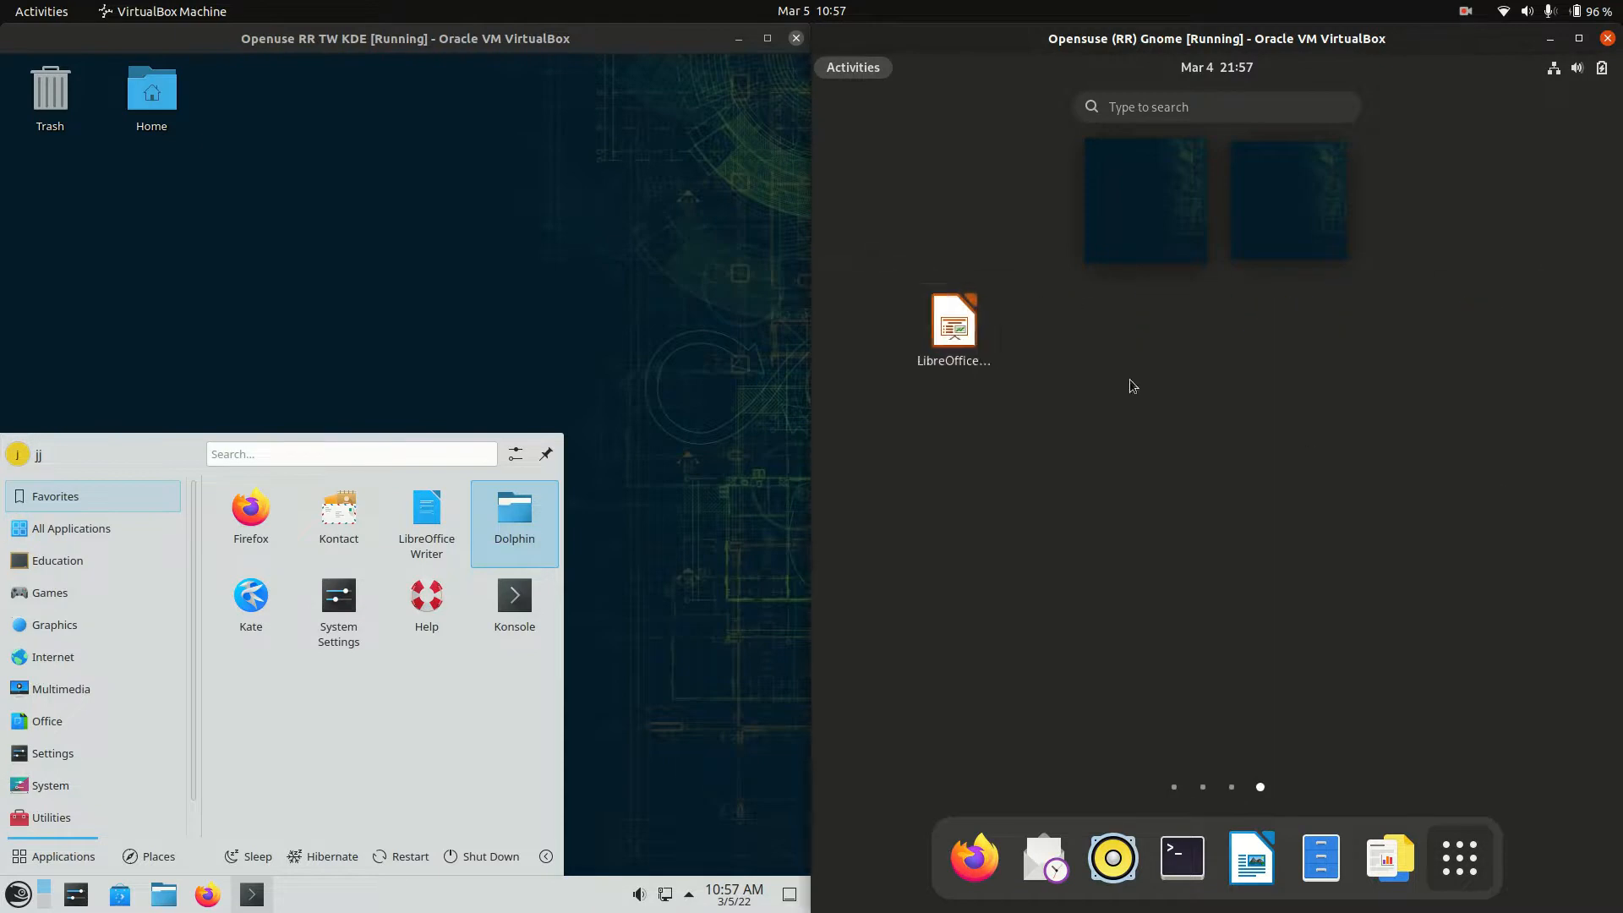
pyautogui.moveTo(1201, 445)
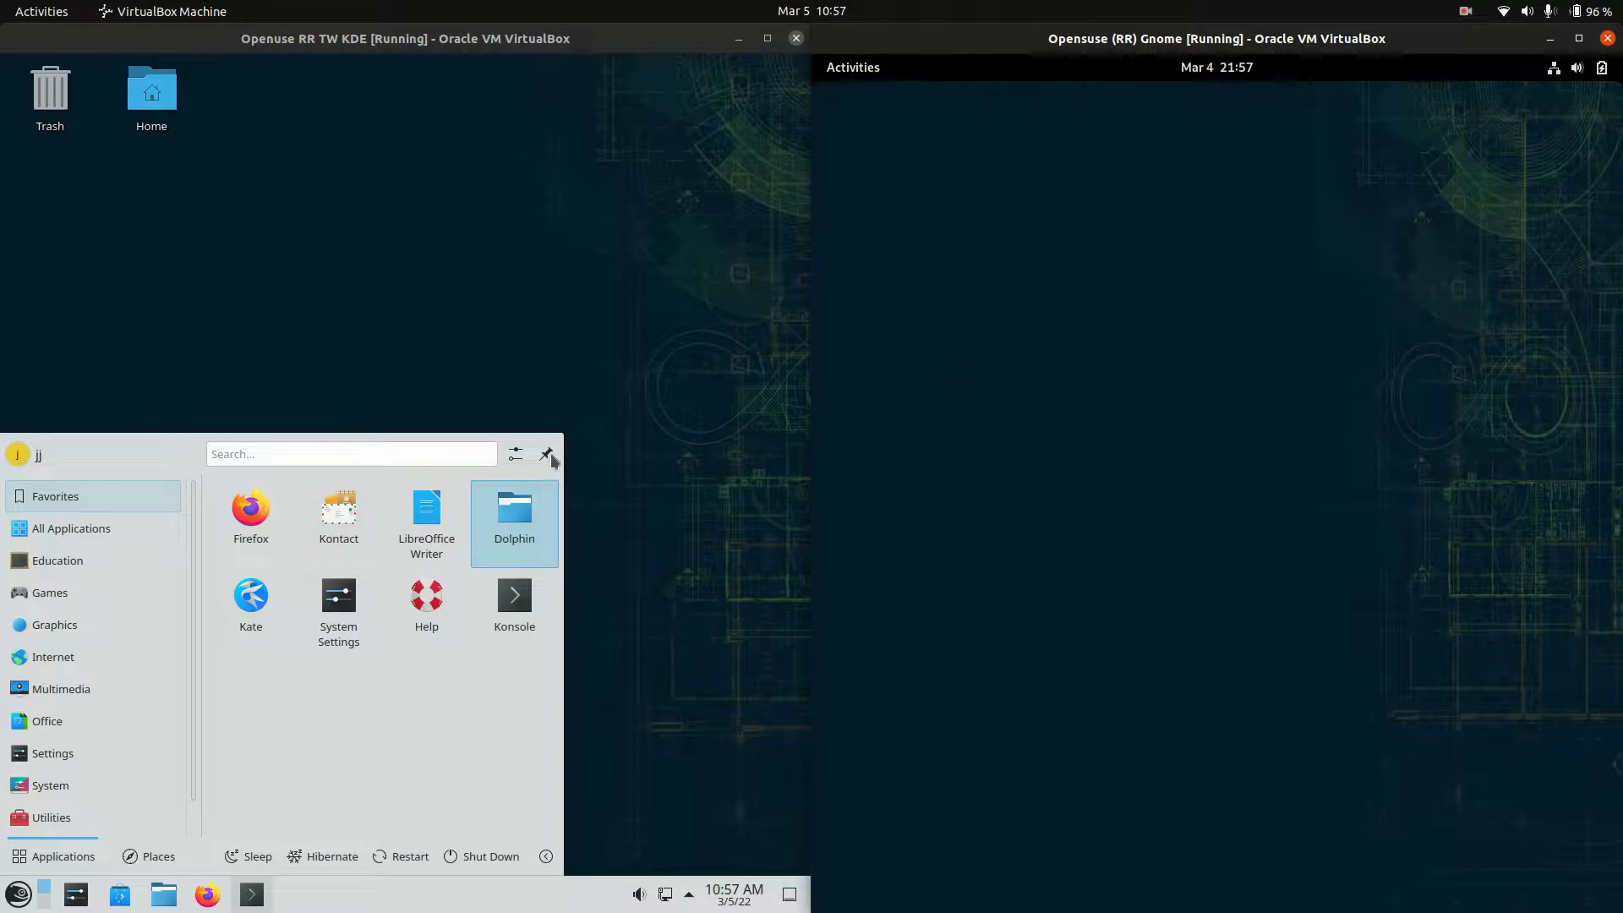
pyautogui.moveTo(1167, 417)
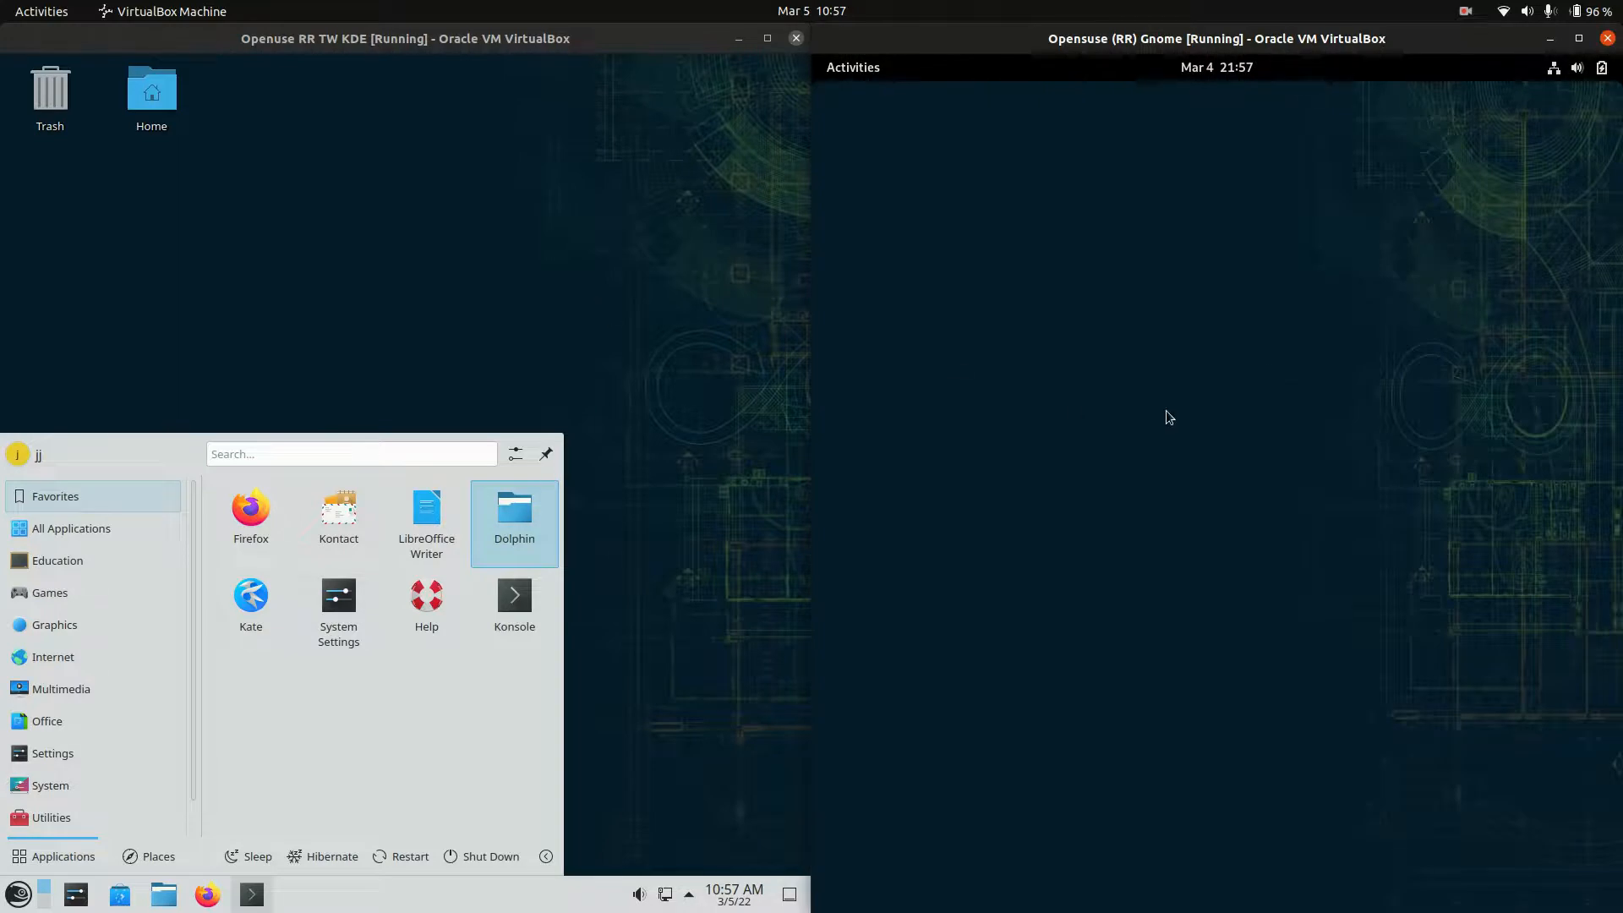
pyautogui.moveTo(727, 368)
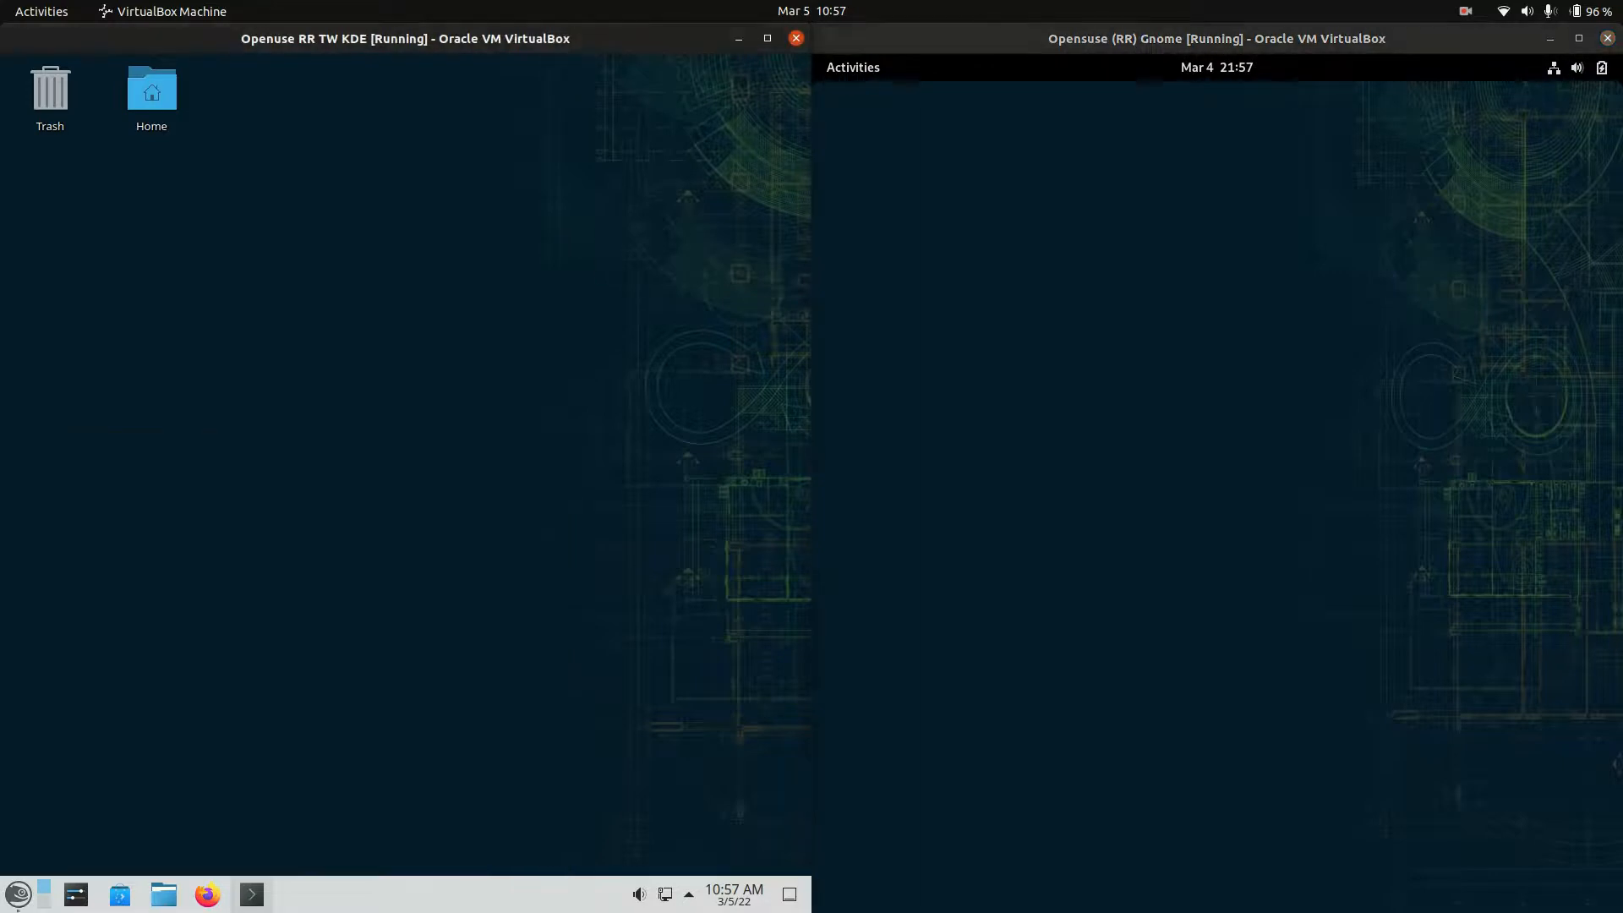
# Browse Education, Games, Graphics, Internet and Office categories, ending on the full alphabetical All Applications list
pyautogui.click(17, 895)
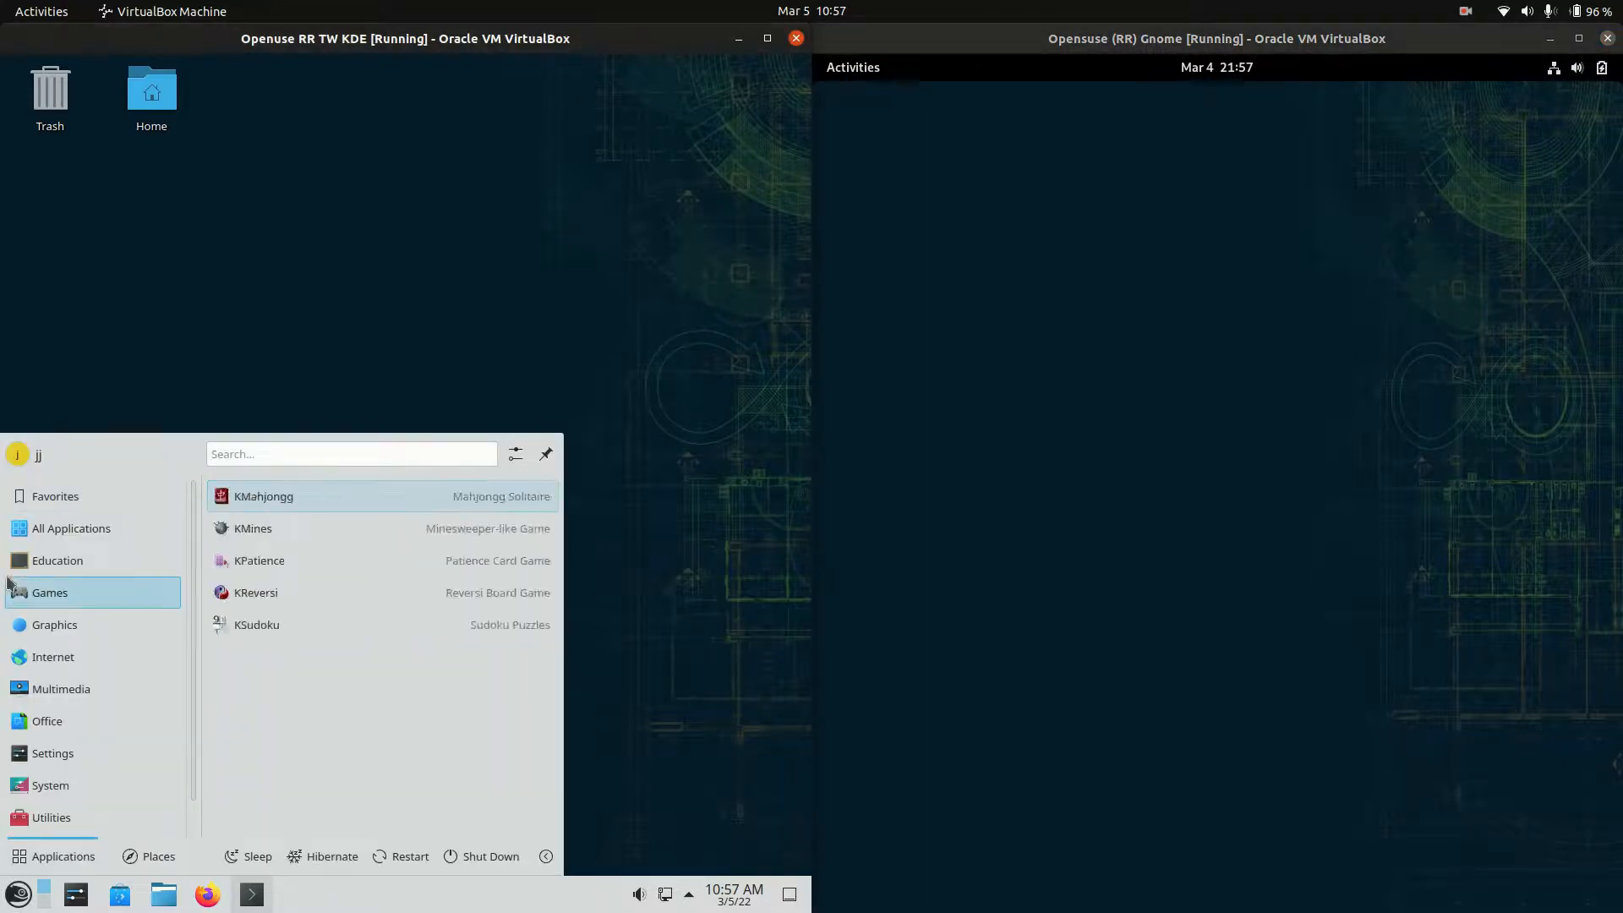
pyautogui.click(71, 527)
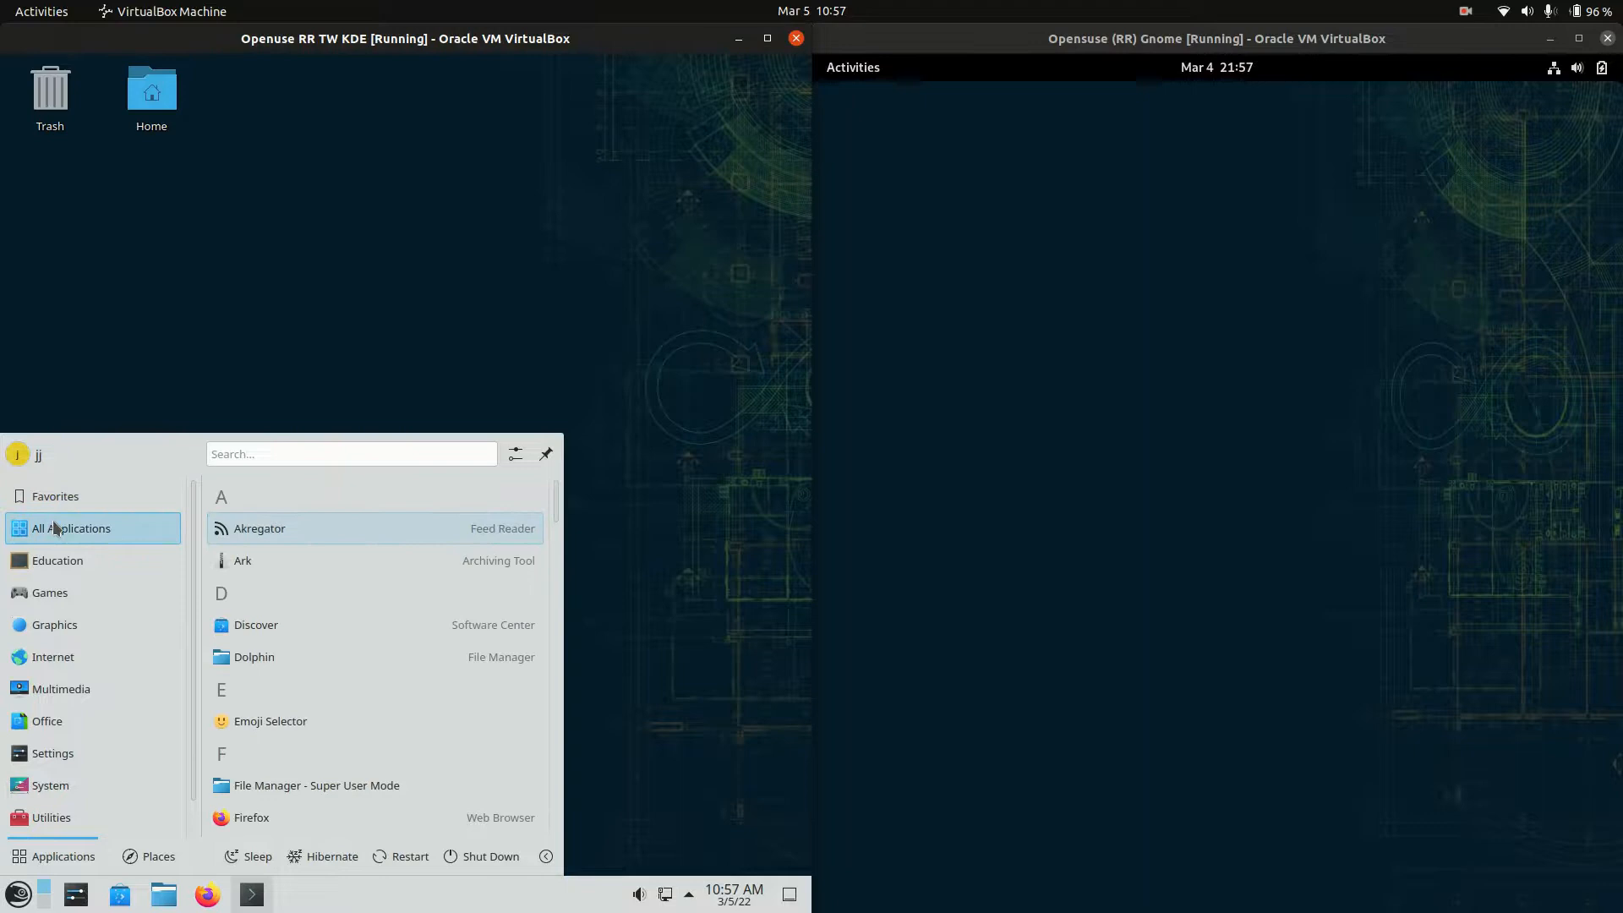
pyautogui.click(57, 560)
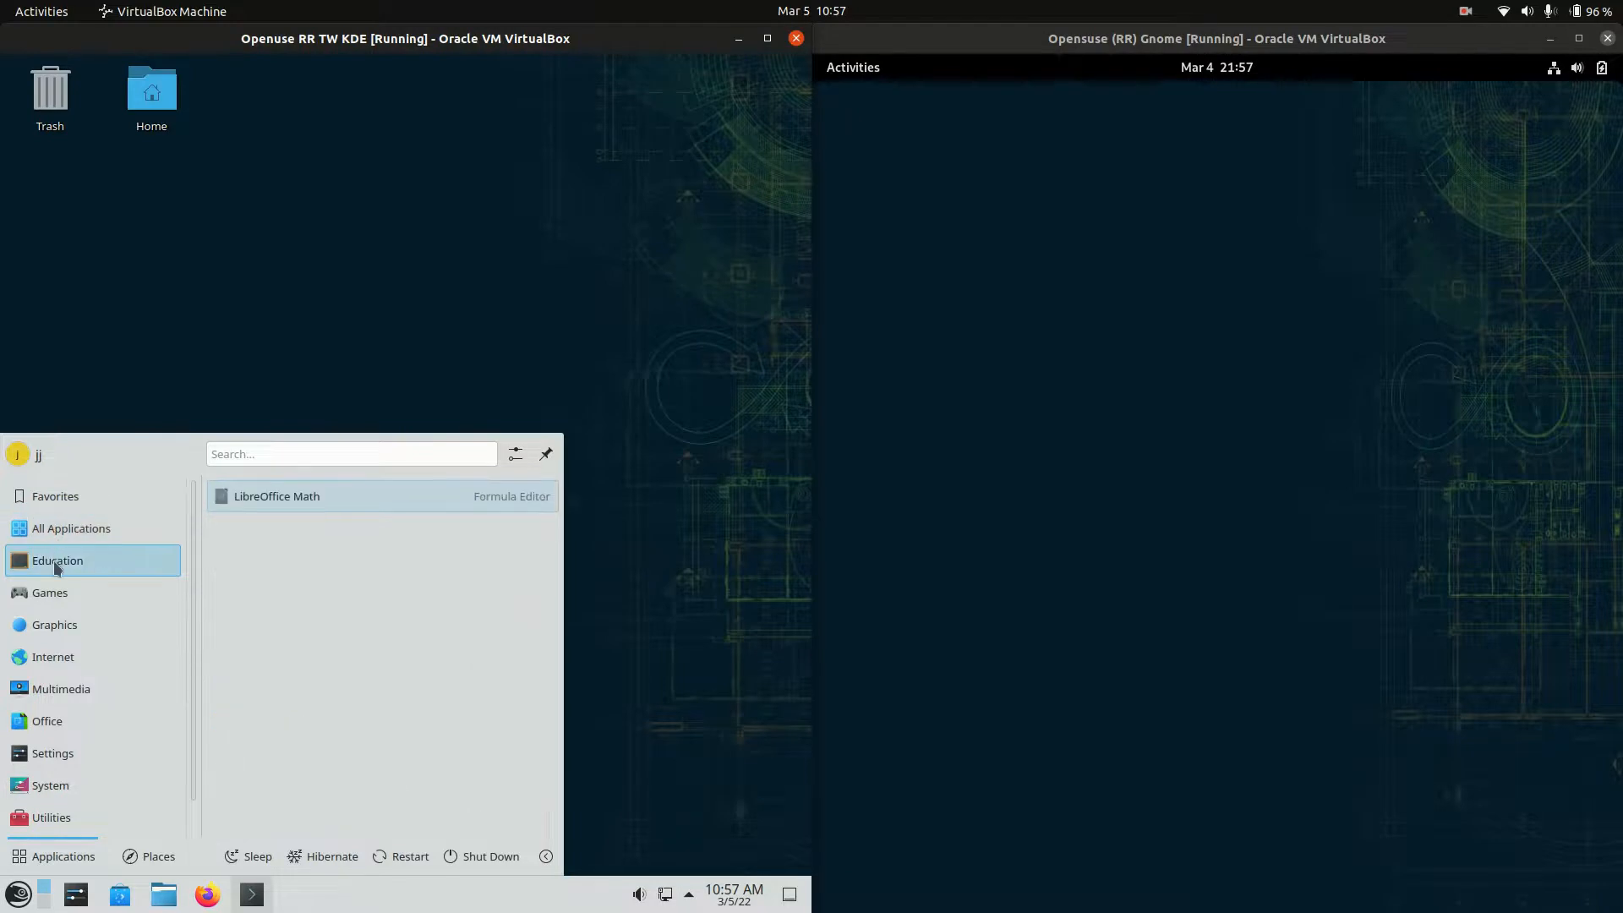
pyautogui.click(49, 593)
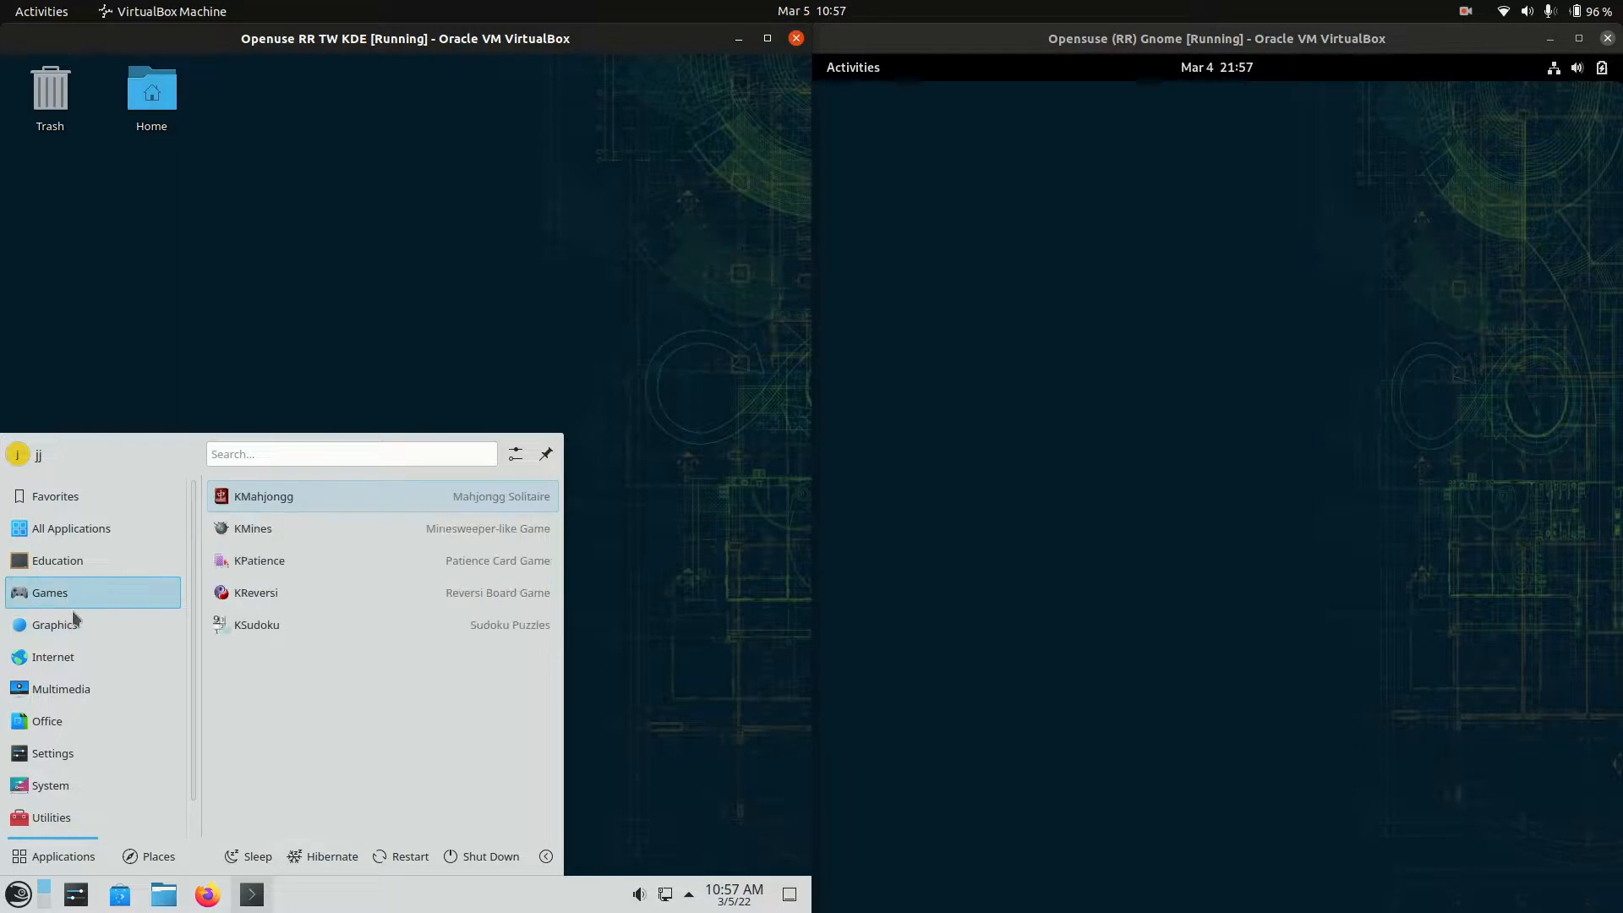
pyautogui.click(54, 626)
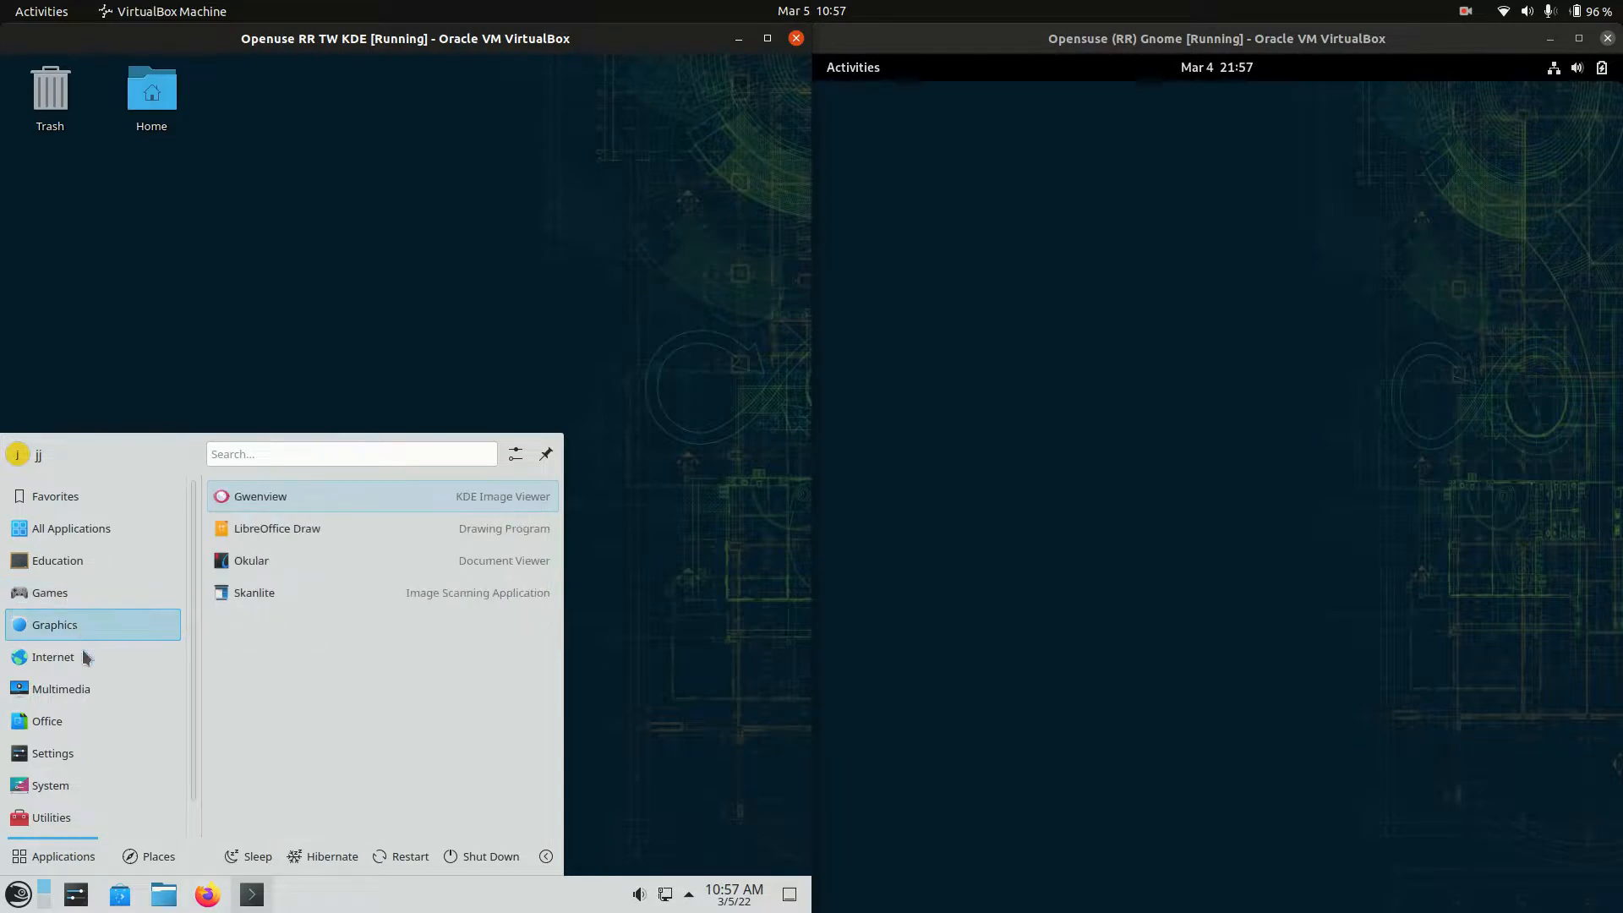
pyautogui.click(52, 656)
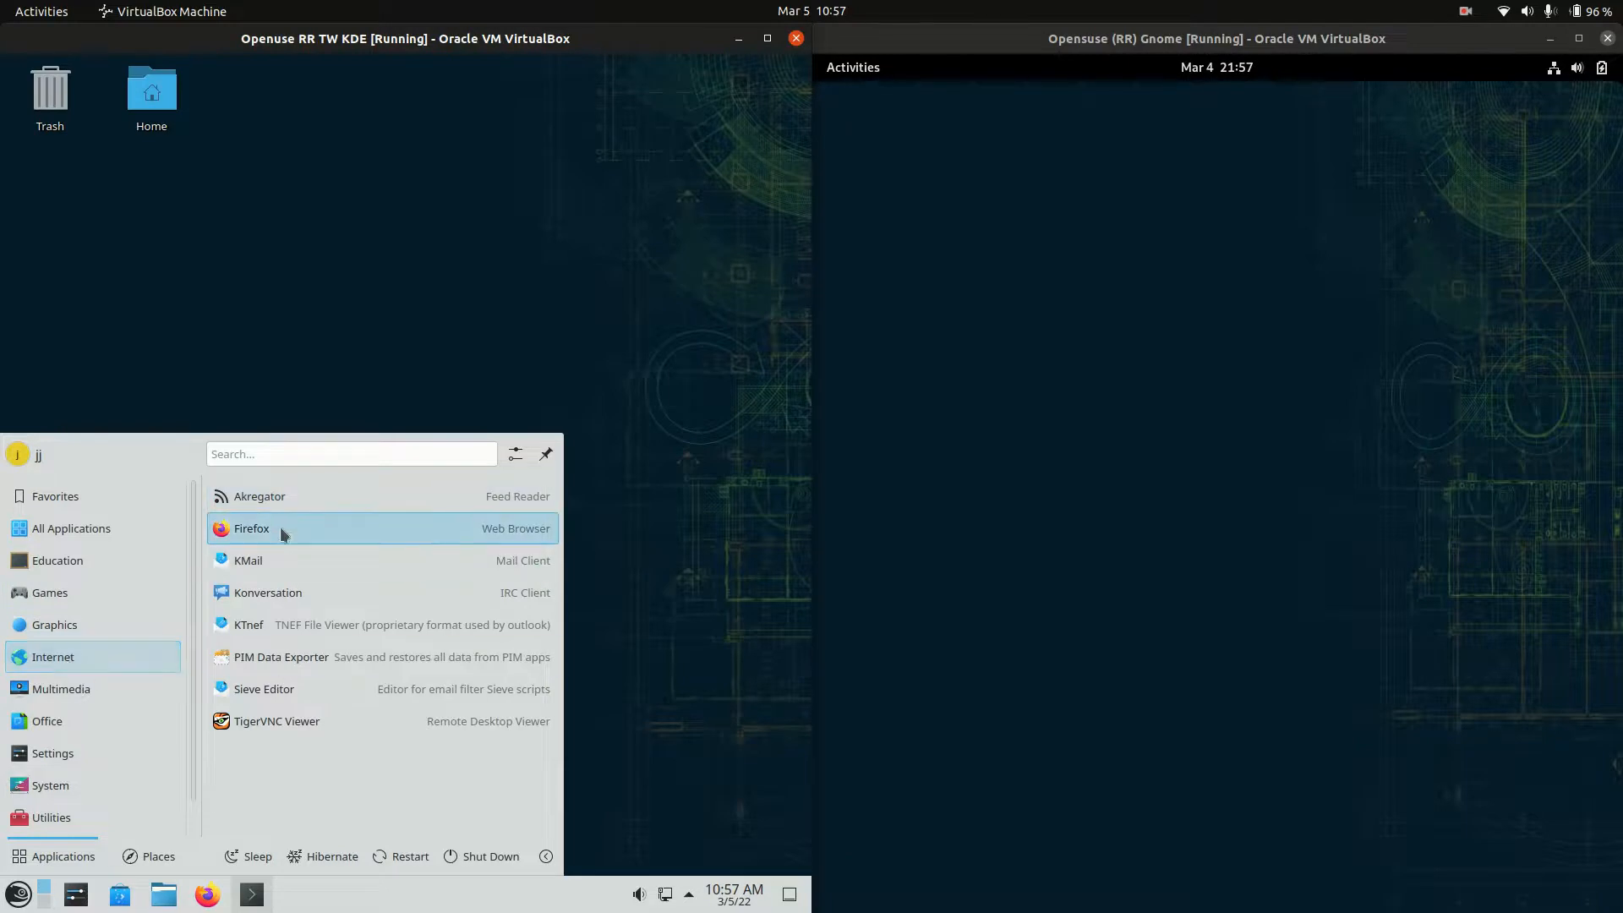
pyautogui.click(47, 721)
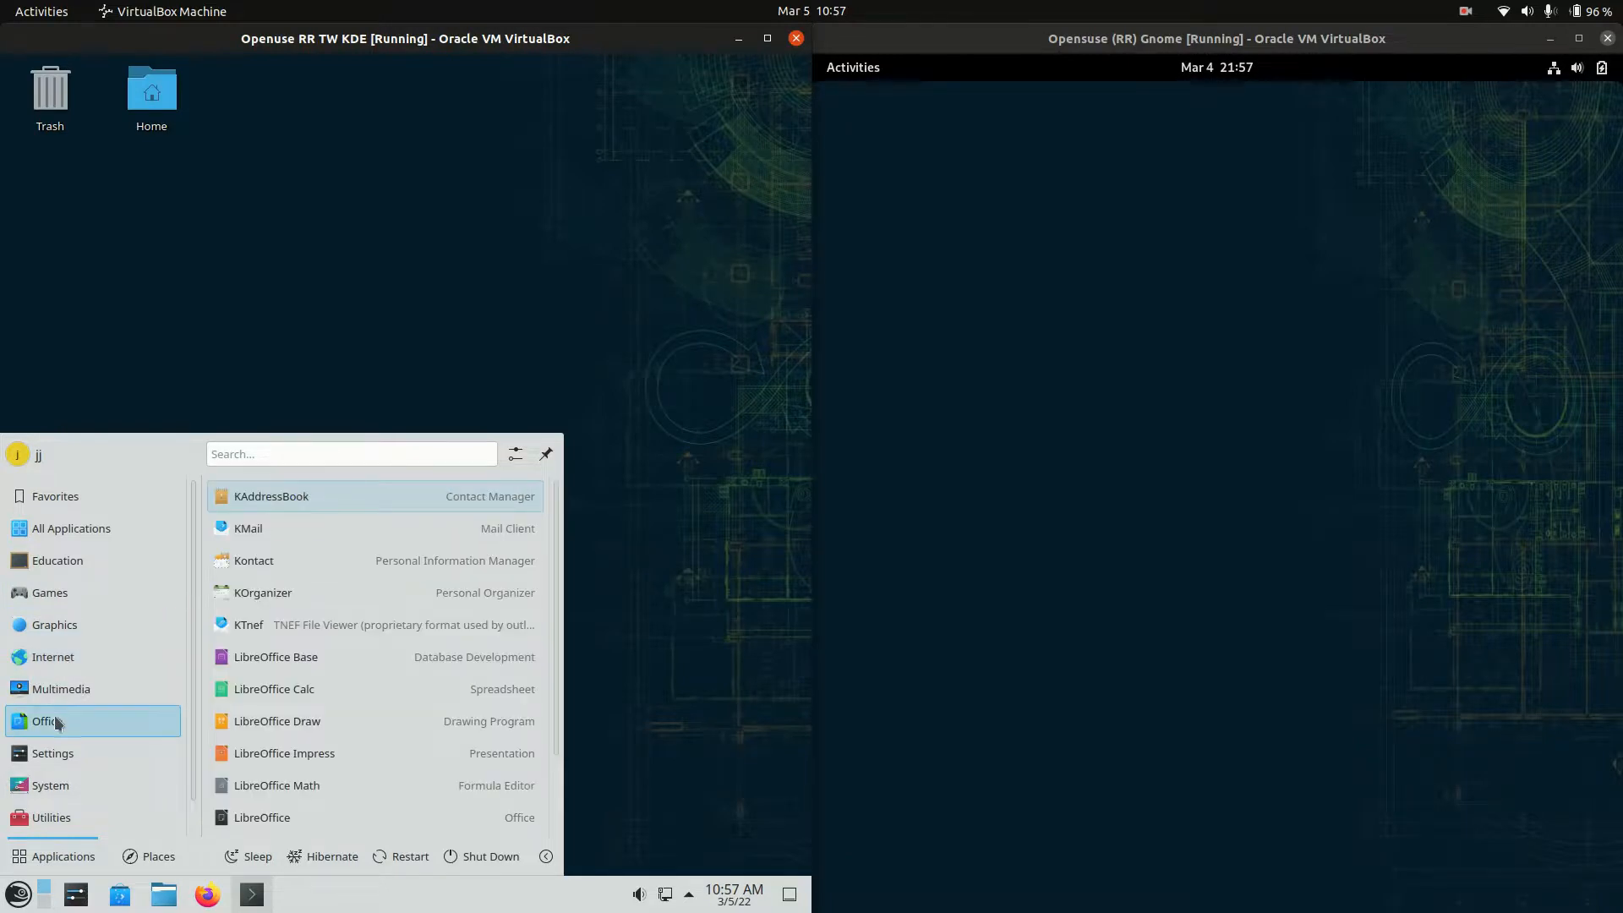
pyautogui.moveTo(279, 656)
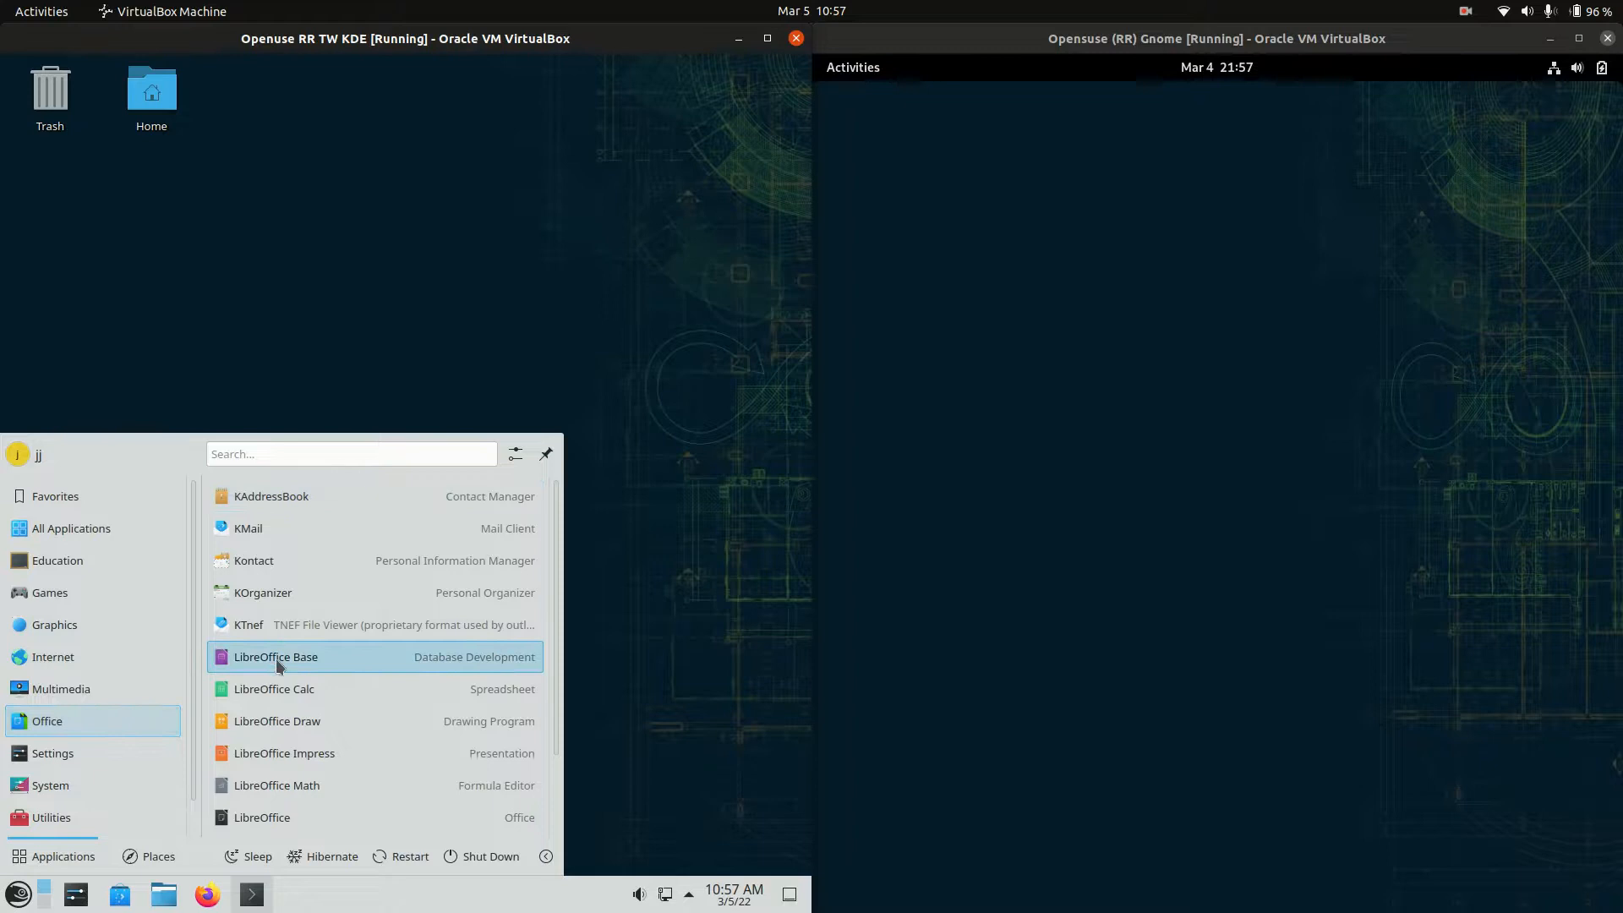
pyautogui.moveTo(280, 690)
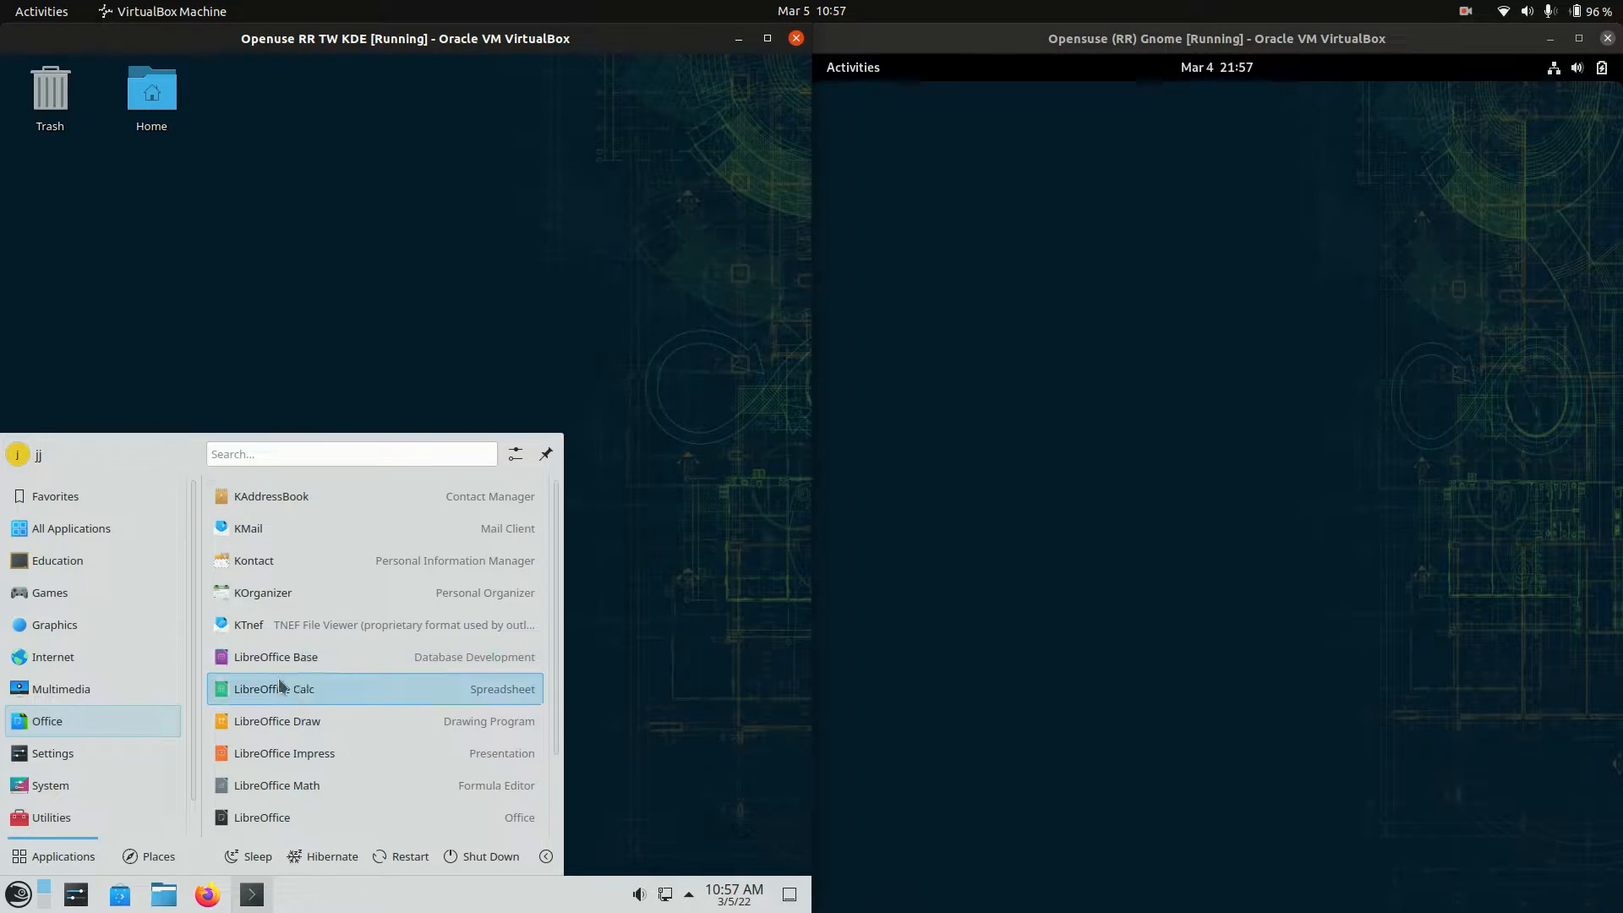
pyautogui.click(71, 528)
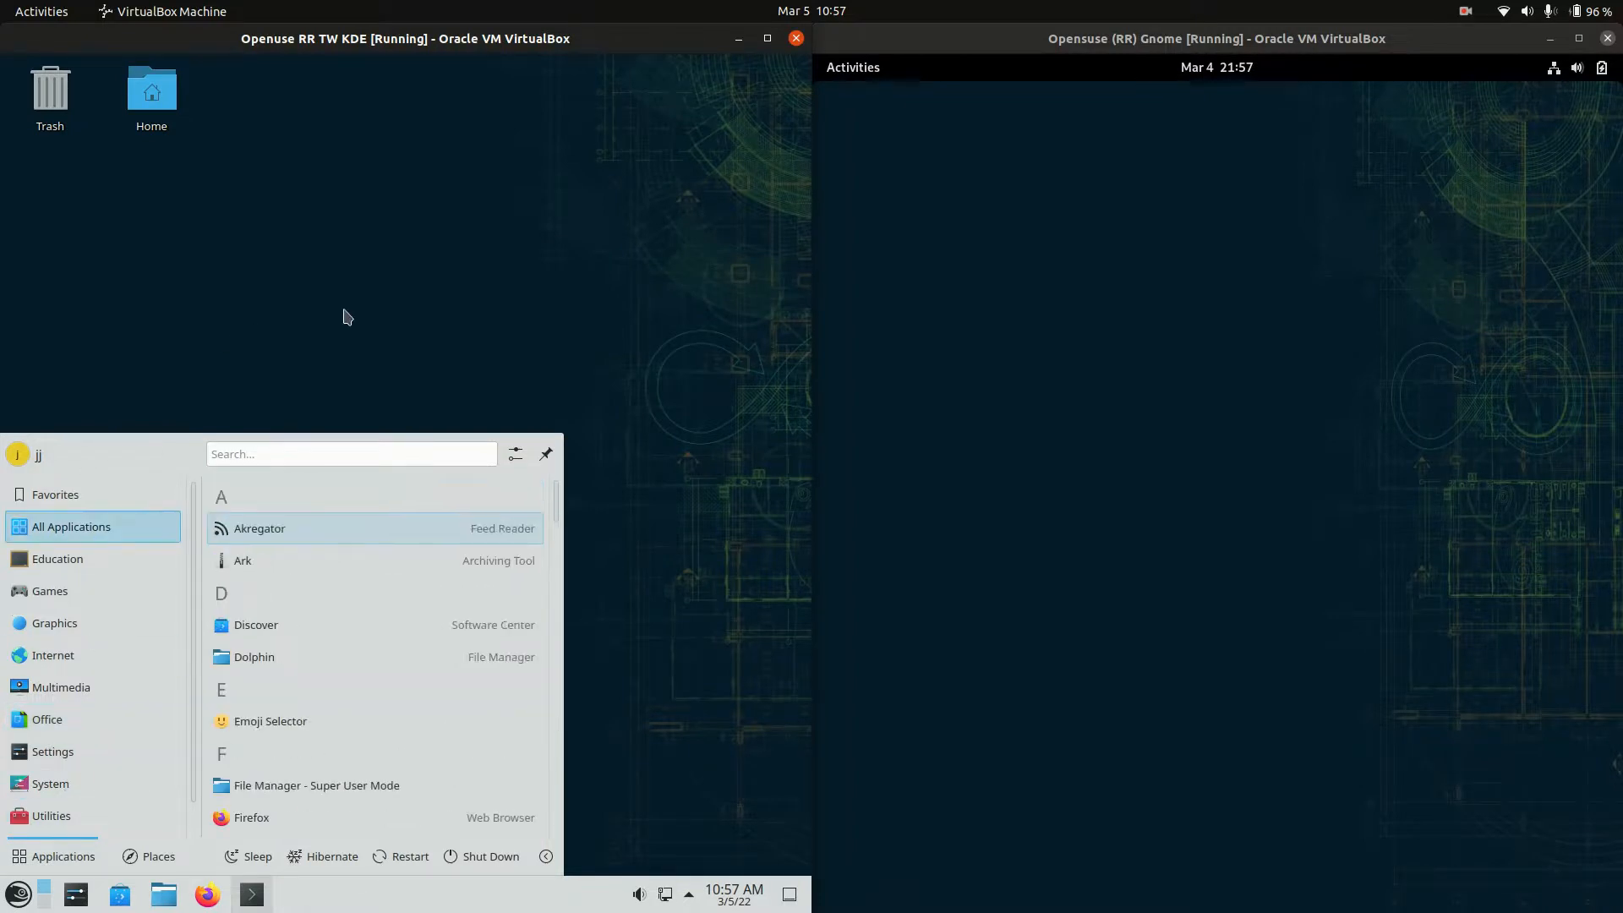
pyautogui.moveTo(378, 329)
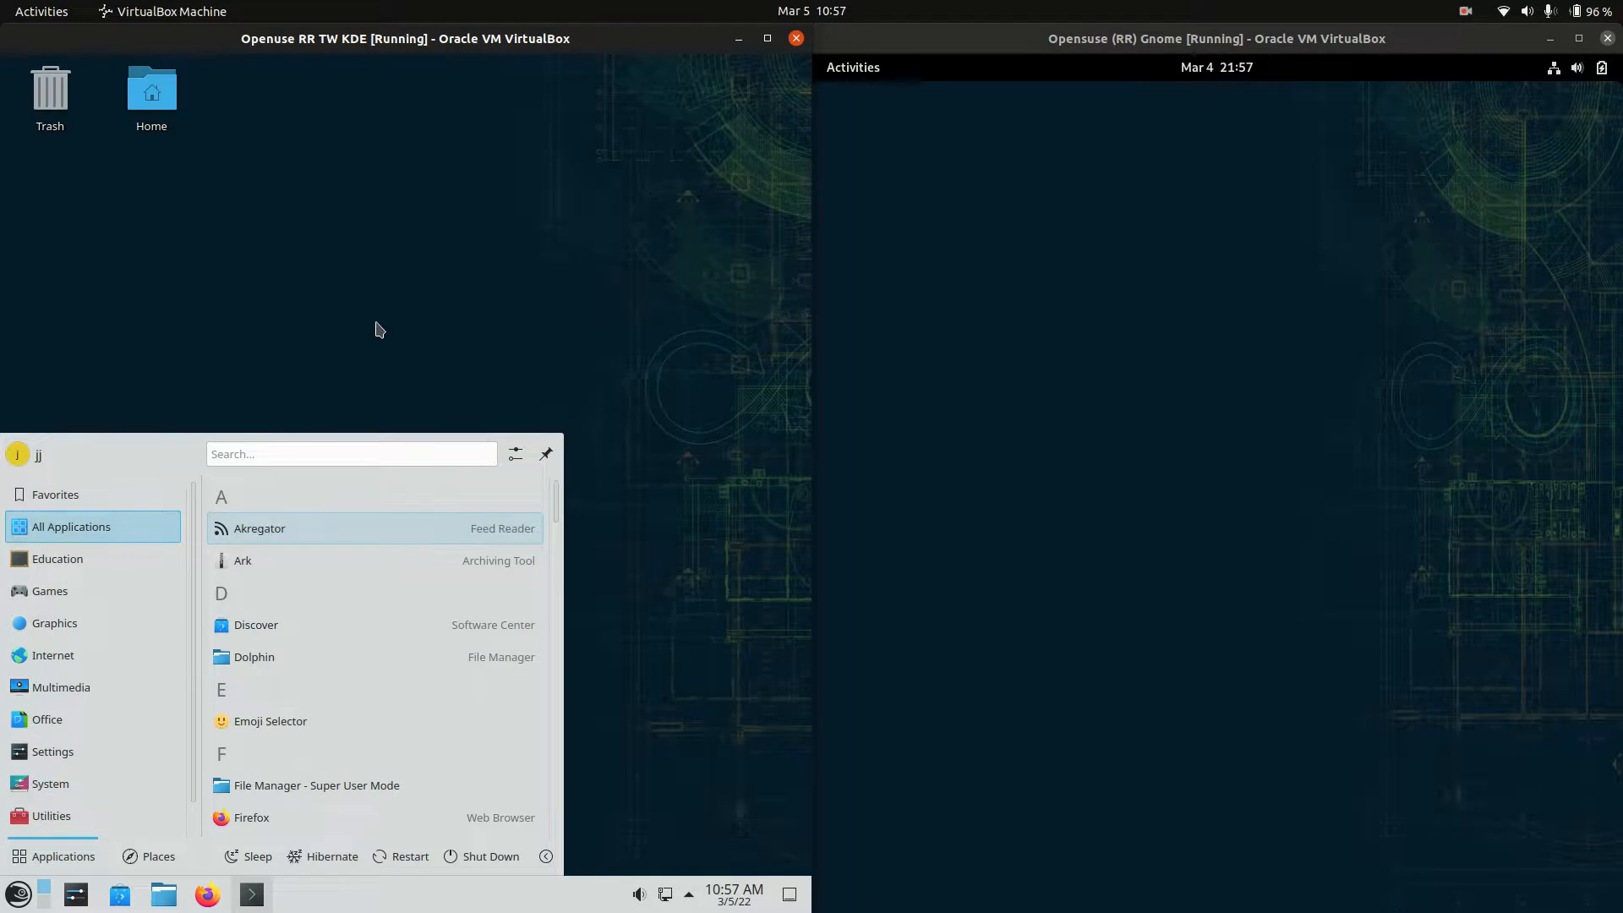
# Bring up the KDE desktop's context menu with its Icons and Create New options
pyautogui.rightClick(1214, 292)
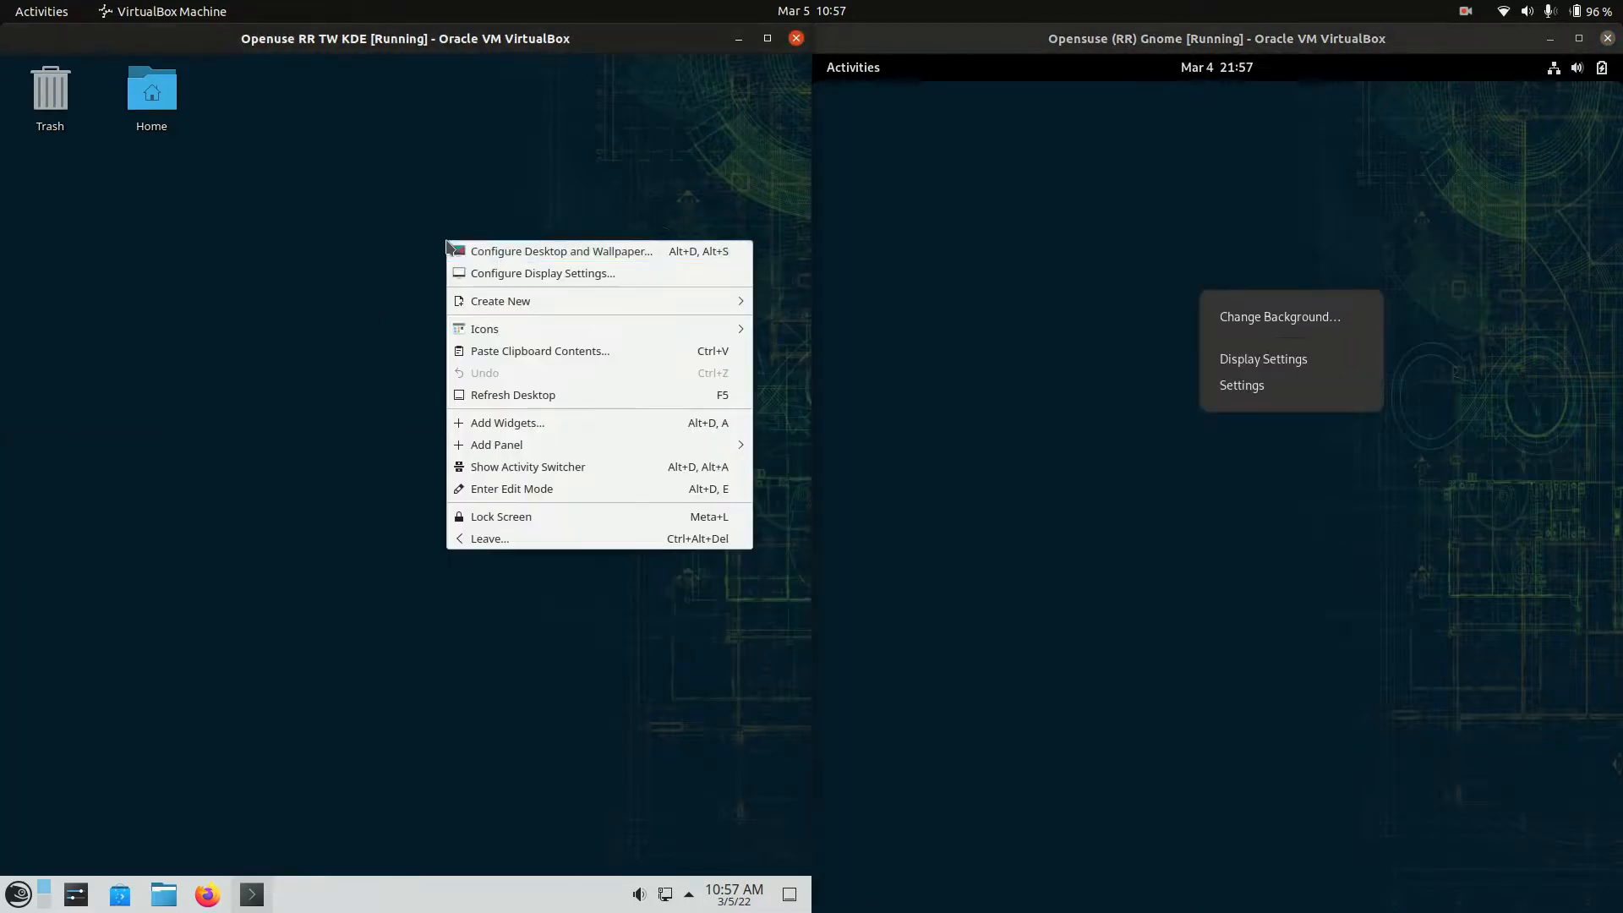
pyautogui.moveTo(559, 262)
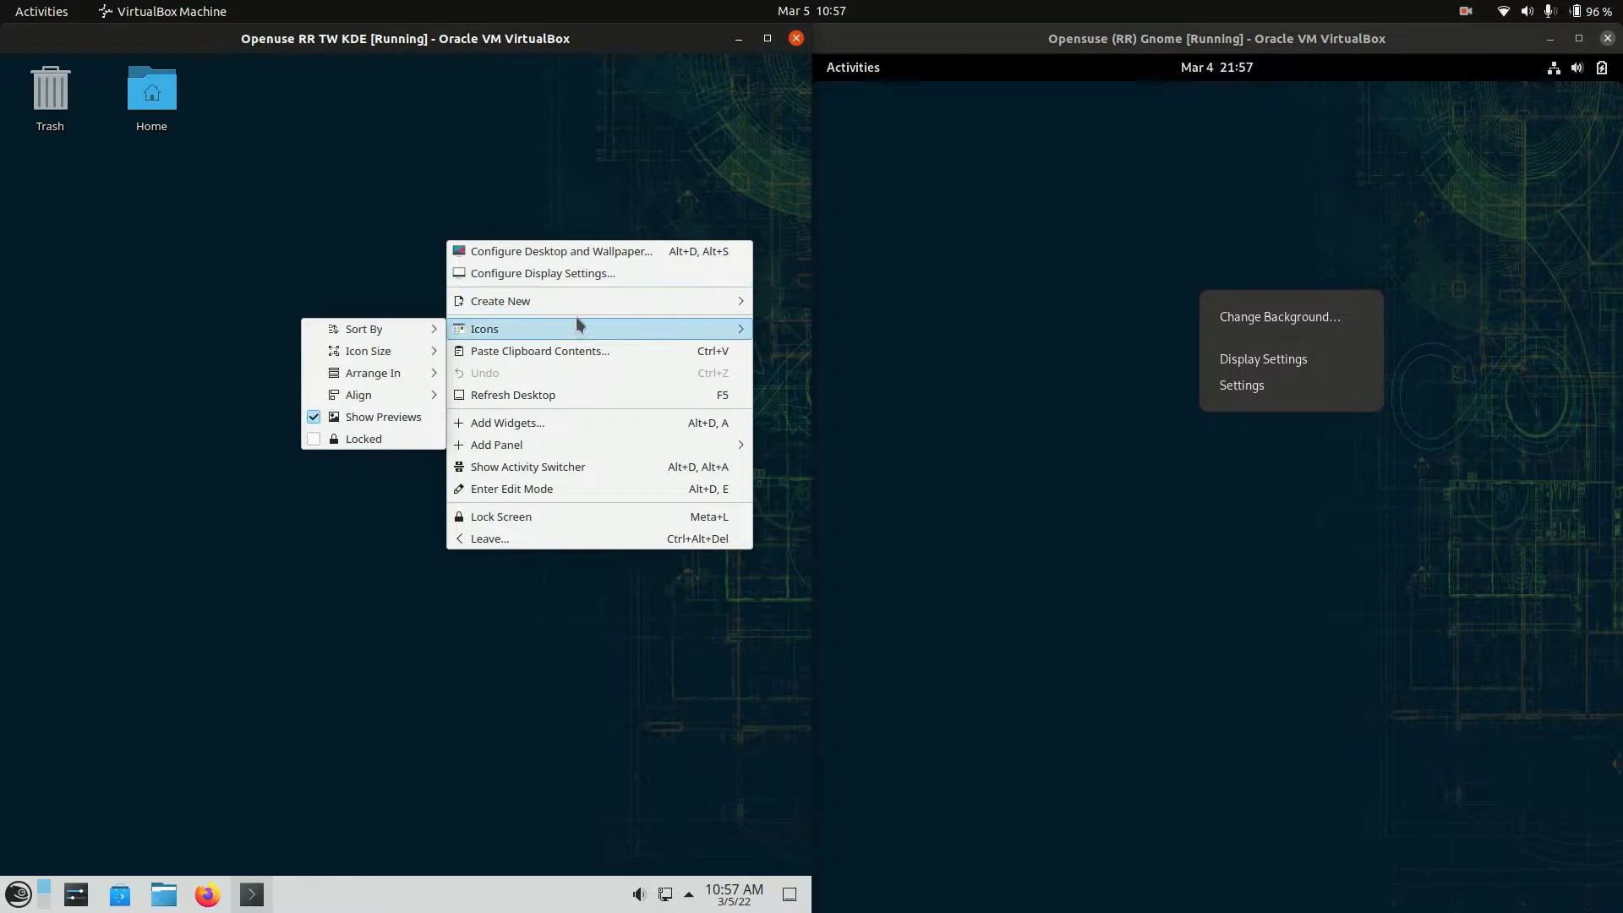
pyautogui.moveTo(500, 301)
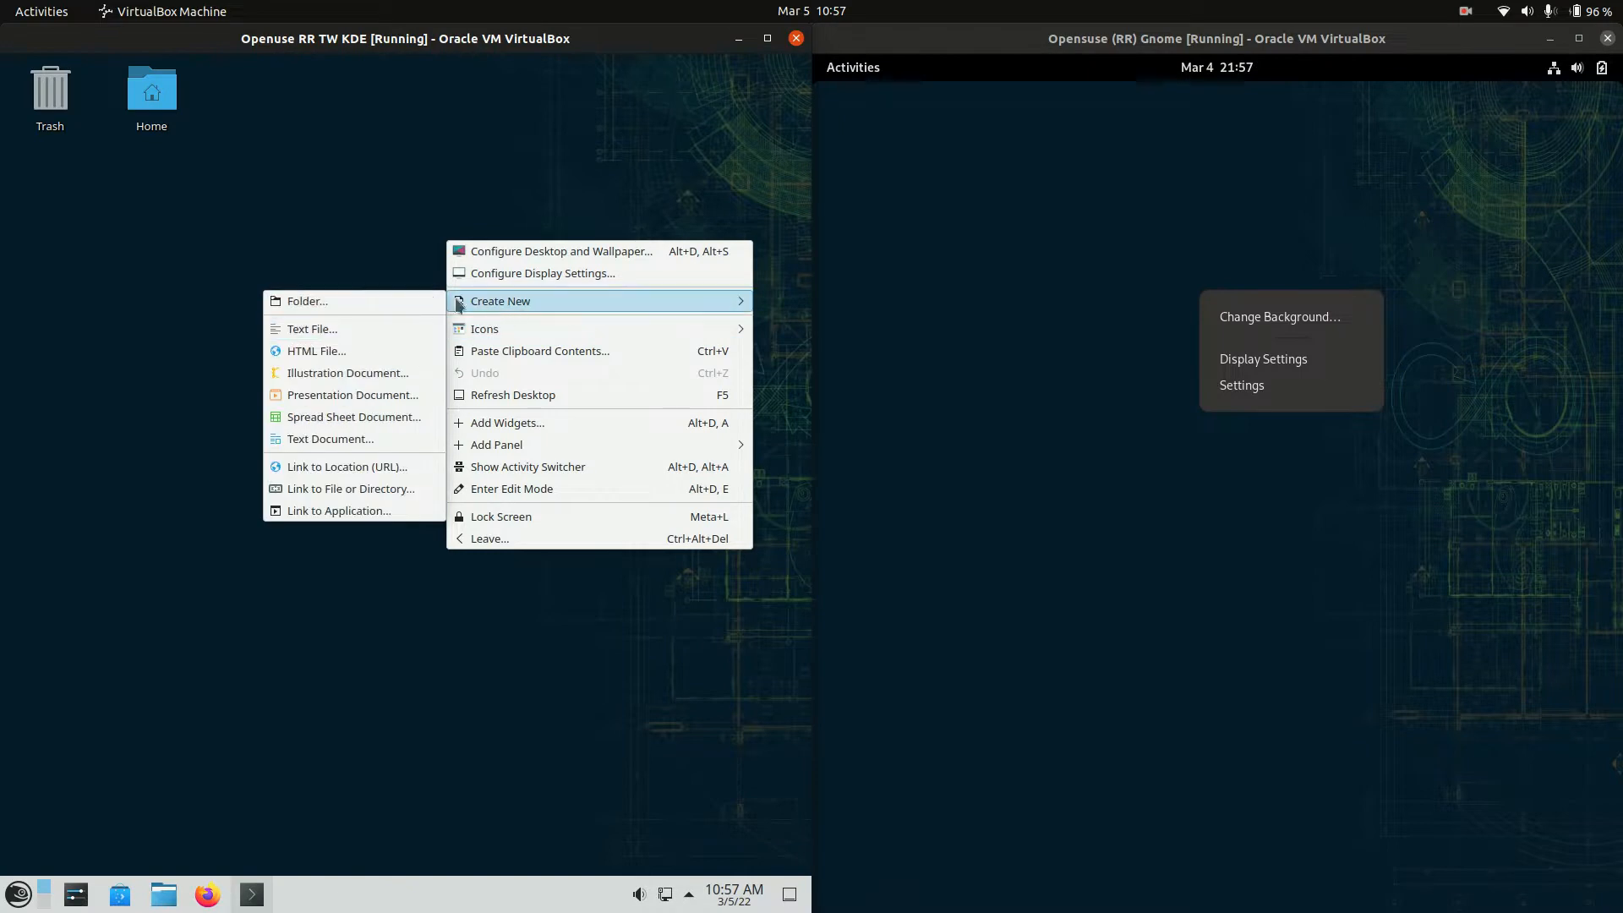
pyautogui.moveTo(332, 340)
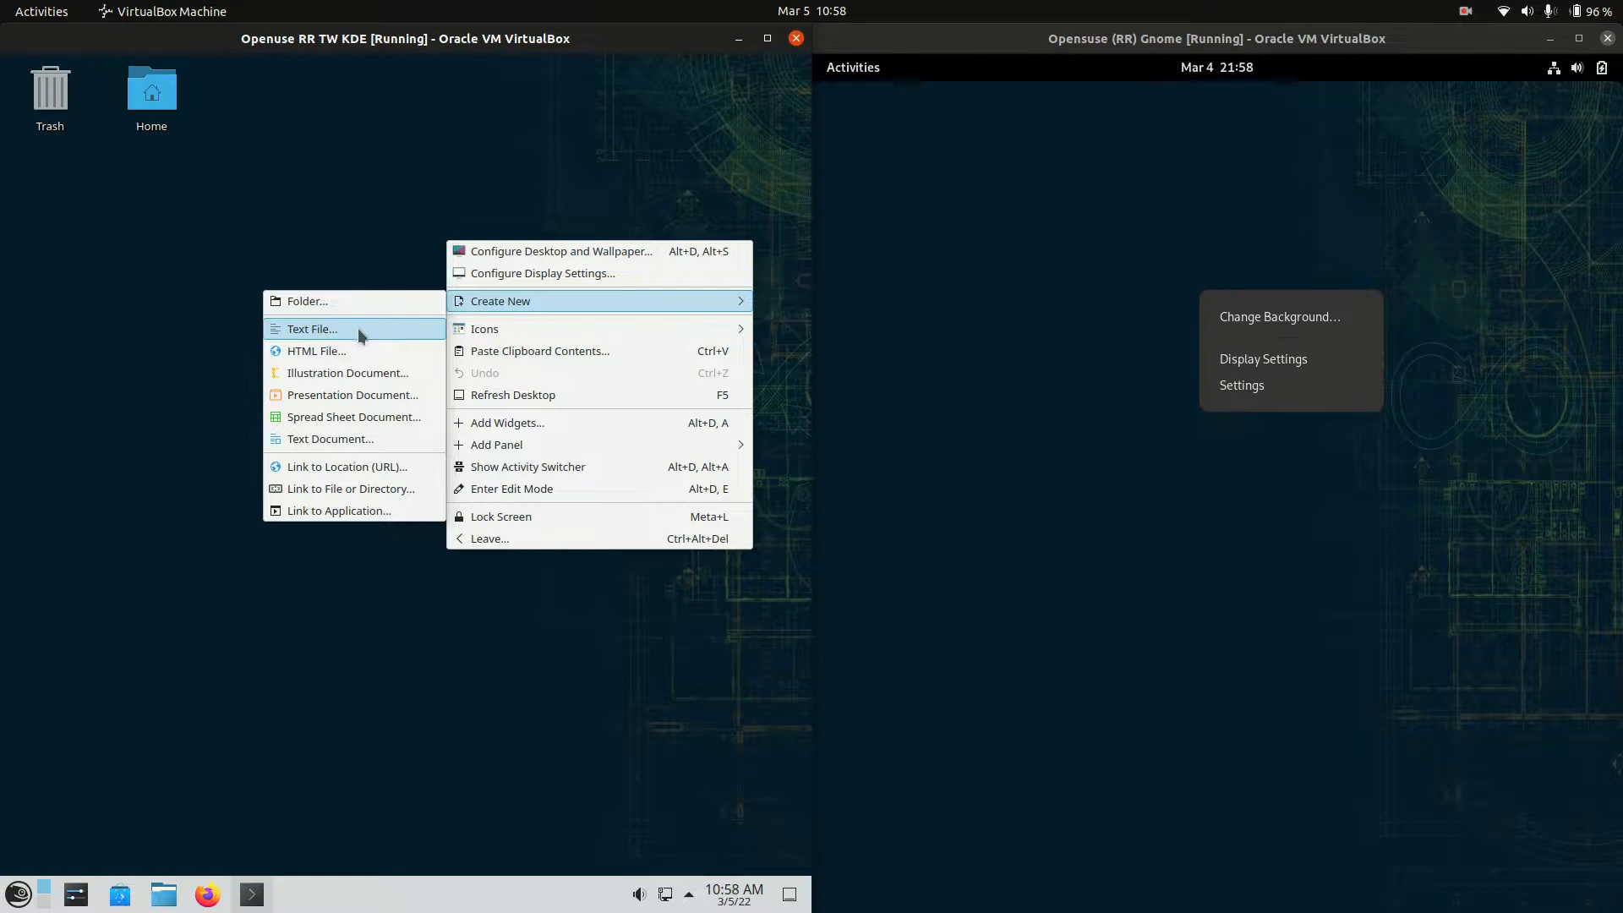
pyautogui.moveTo(345, 352)
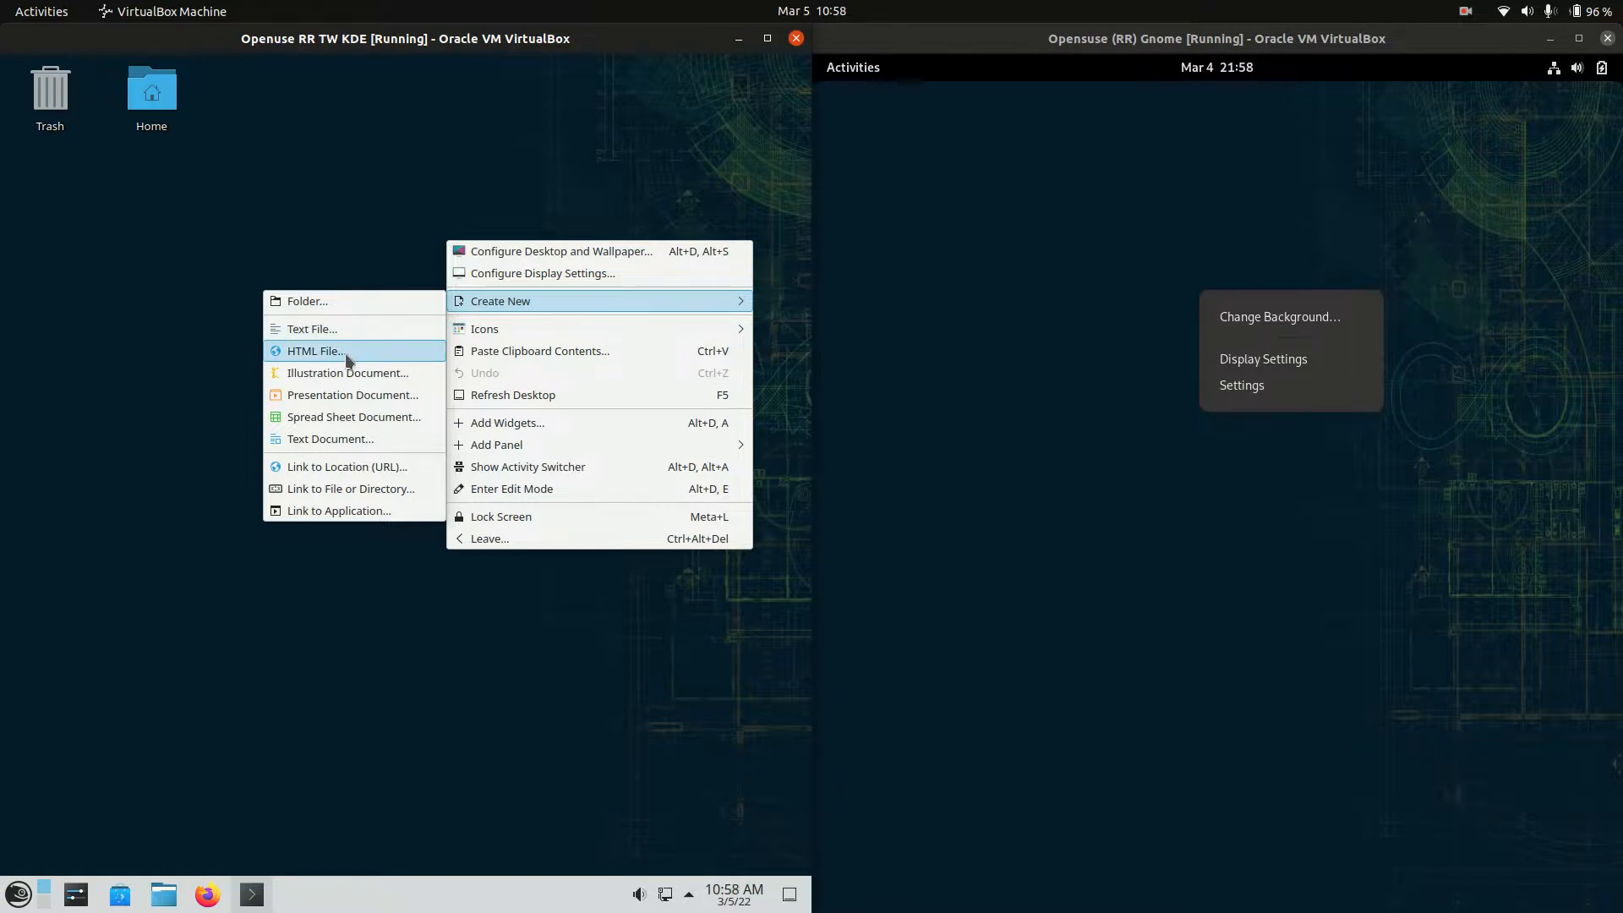
pyautogui.moveTo(582, 369)
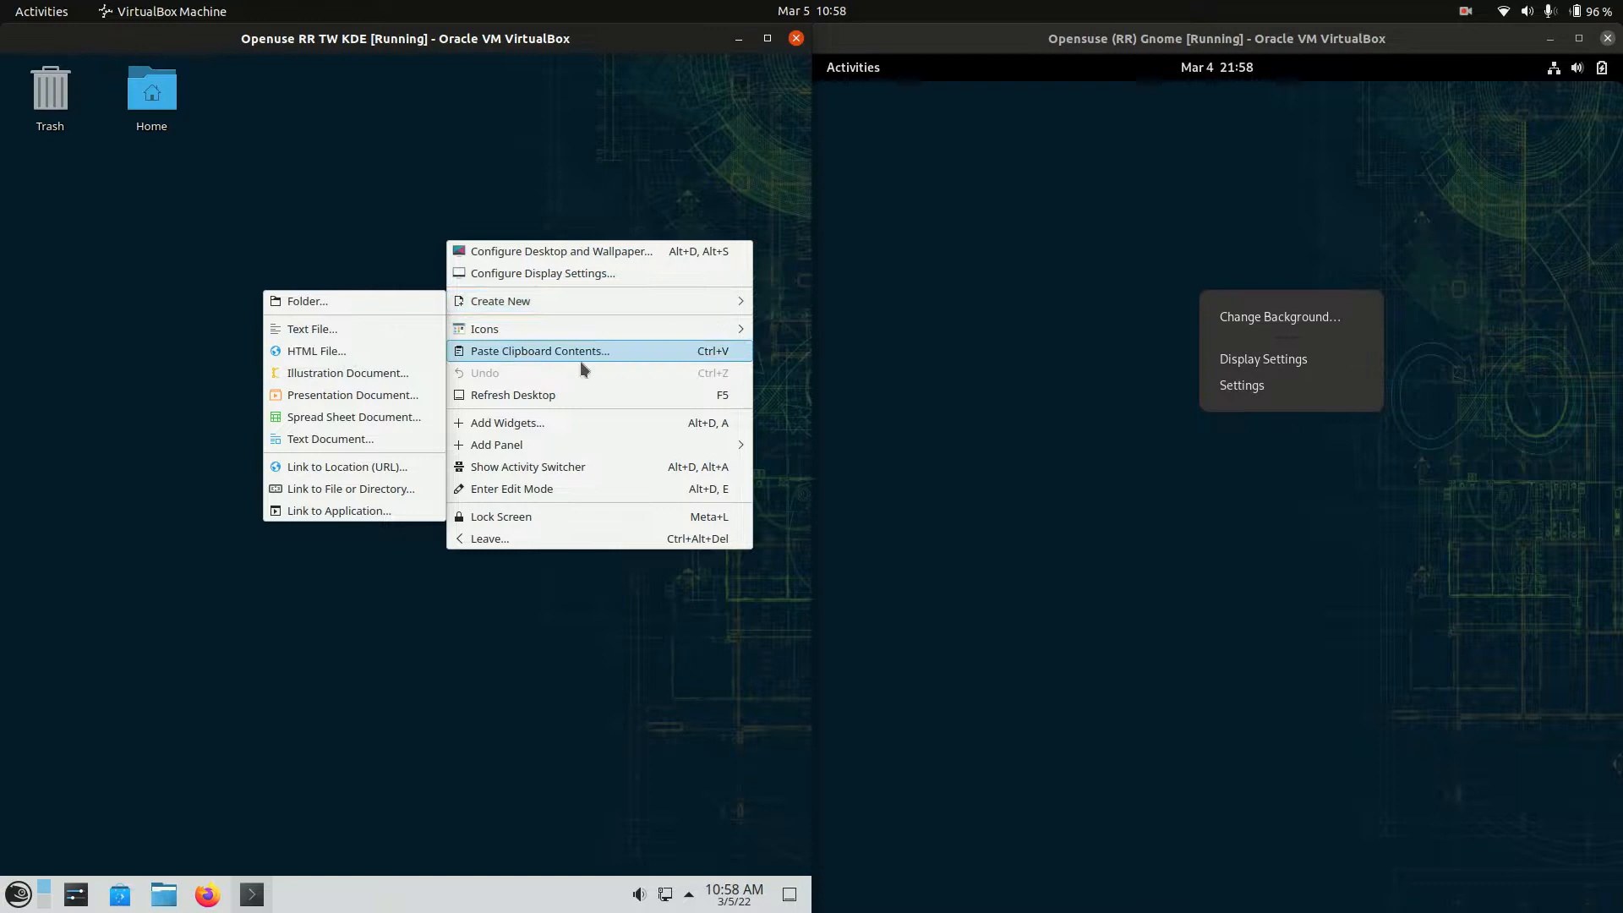
pyautogui.moveTo(530, 433)
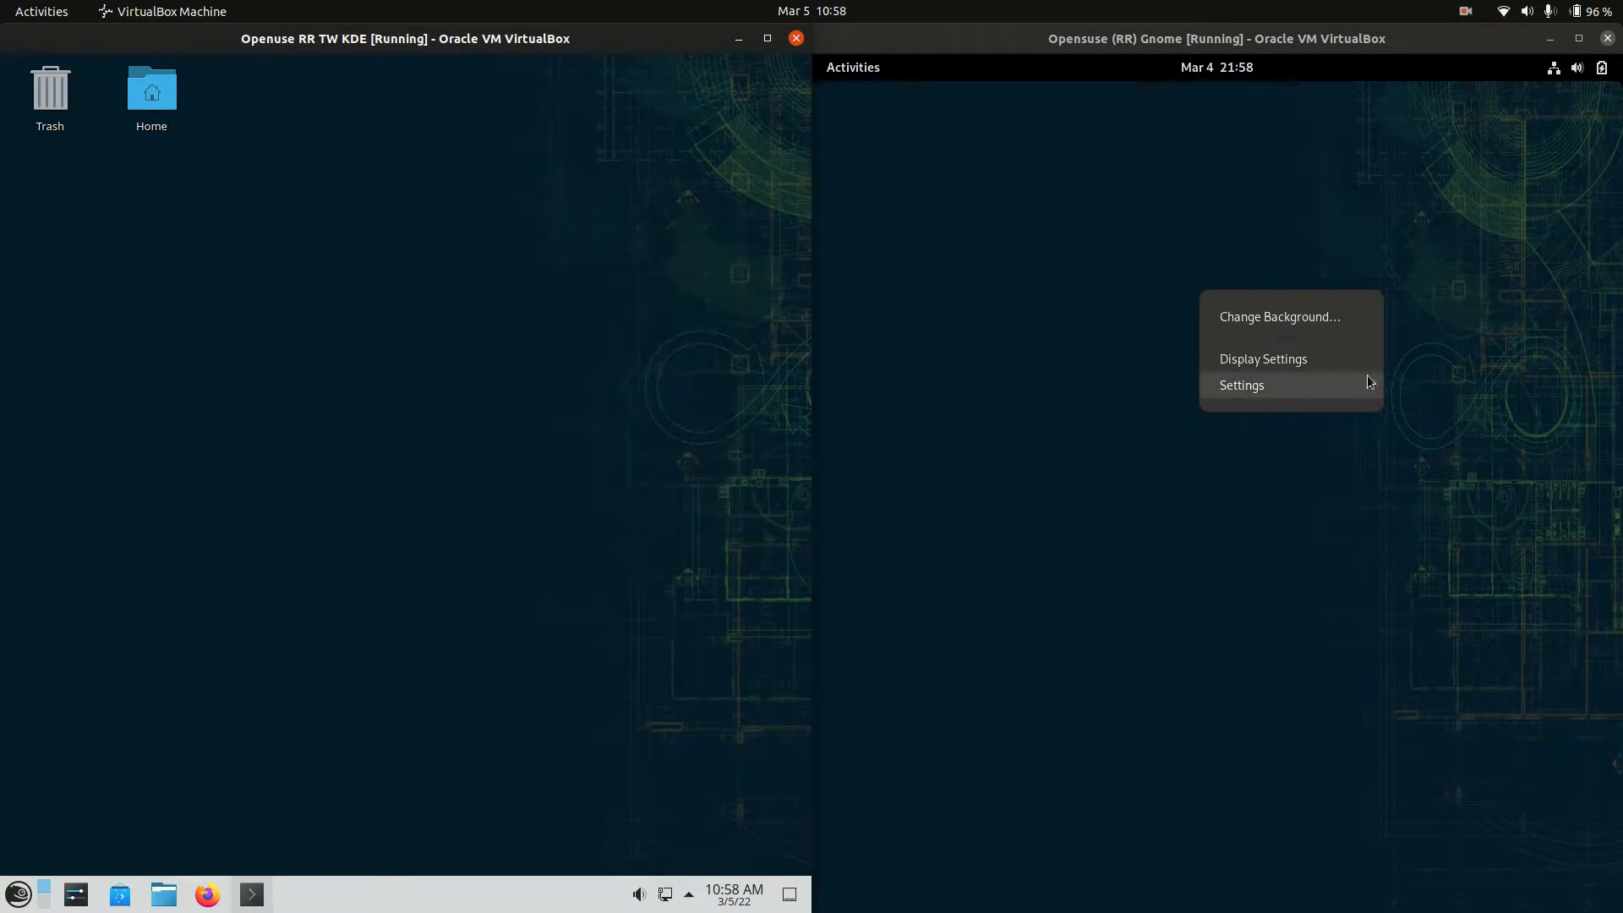
pyautogui.moveTo(1319, 335)
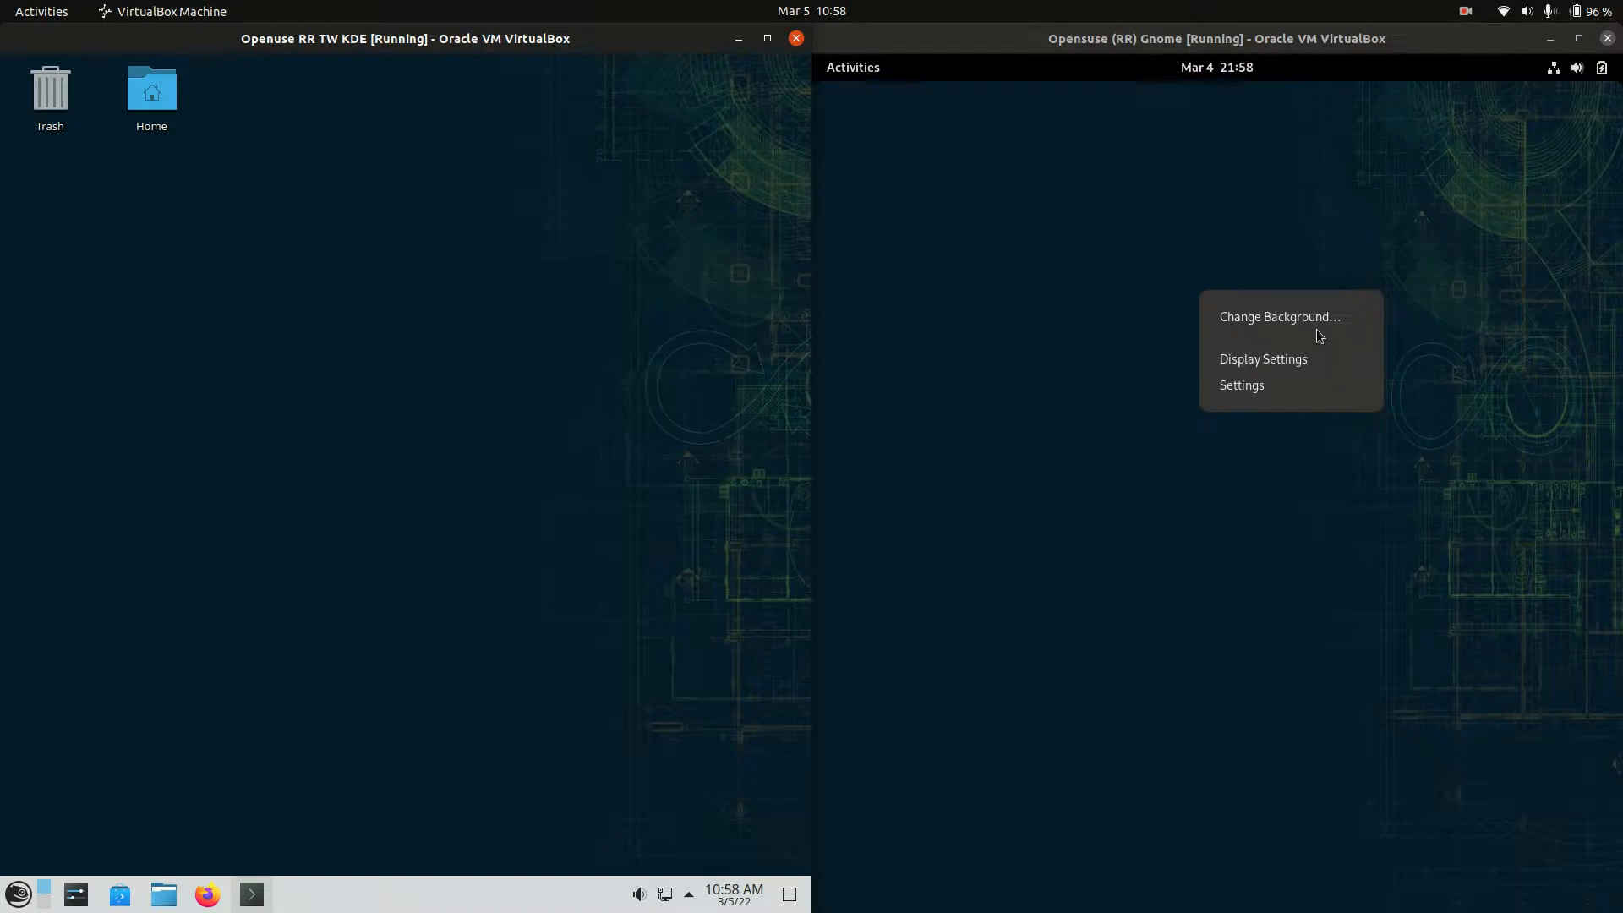
pyautogui.moveTo(1295, 365)
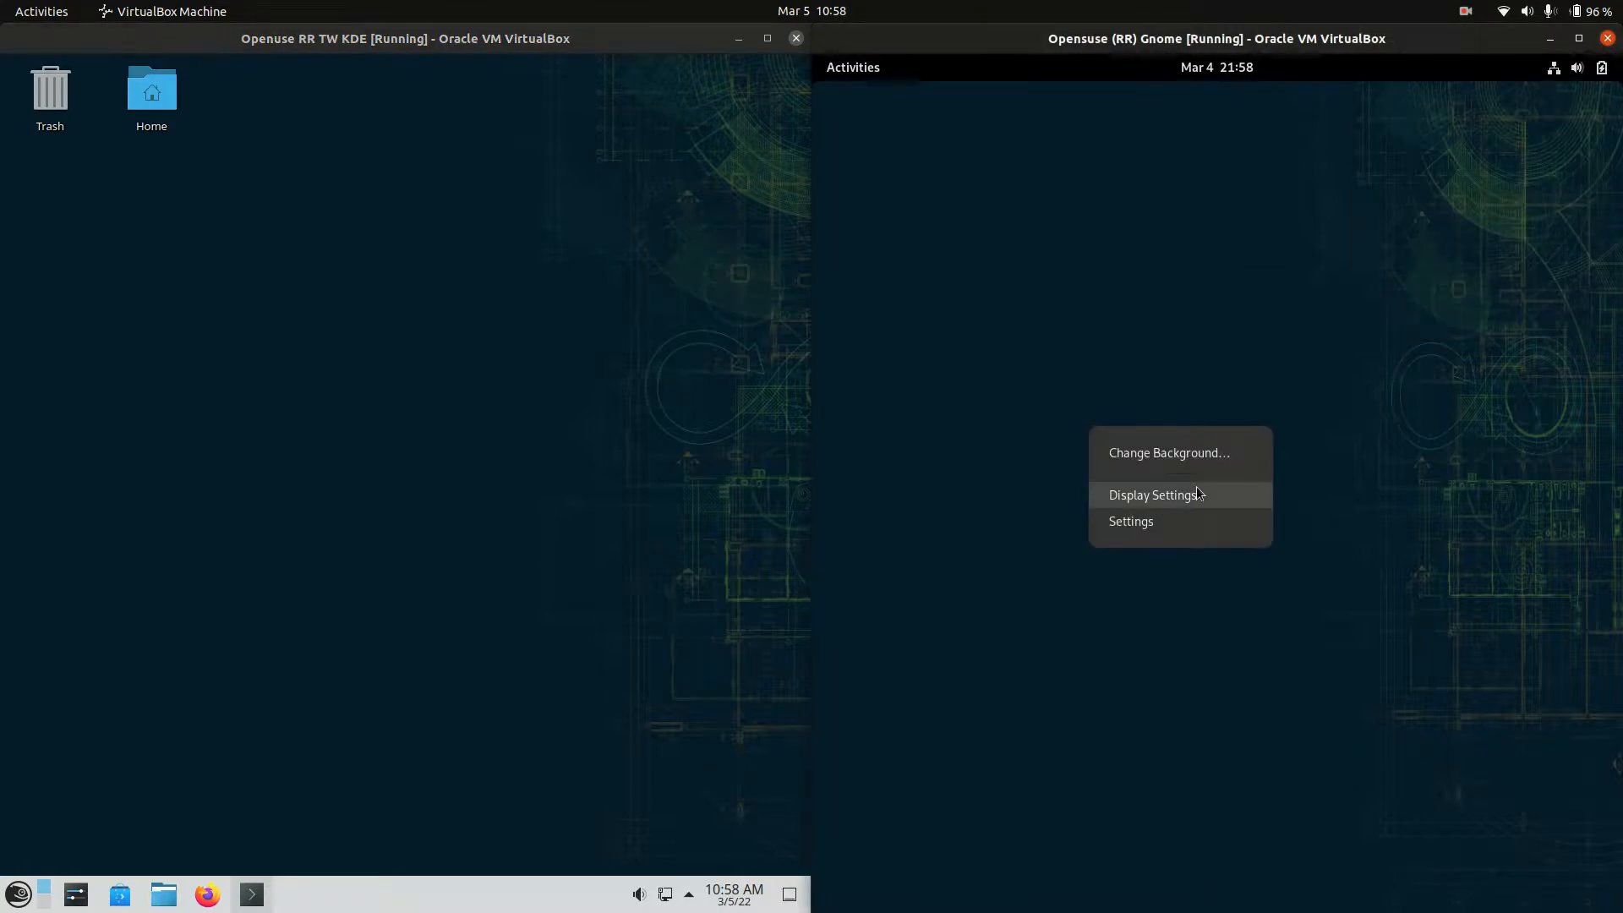
# View the GNOME Displays page with its 960 × 1016 resolution and orientation, then close Settings
pyautogui.click(1153, 493)
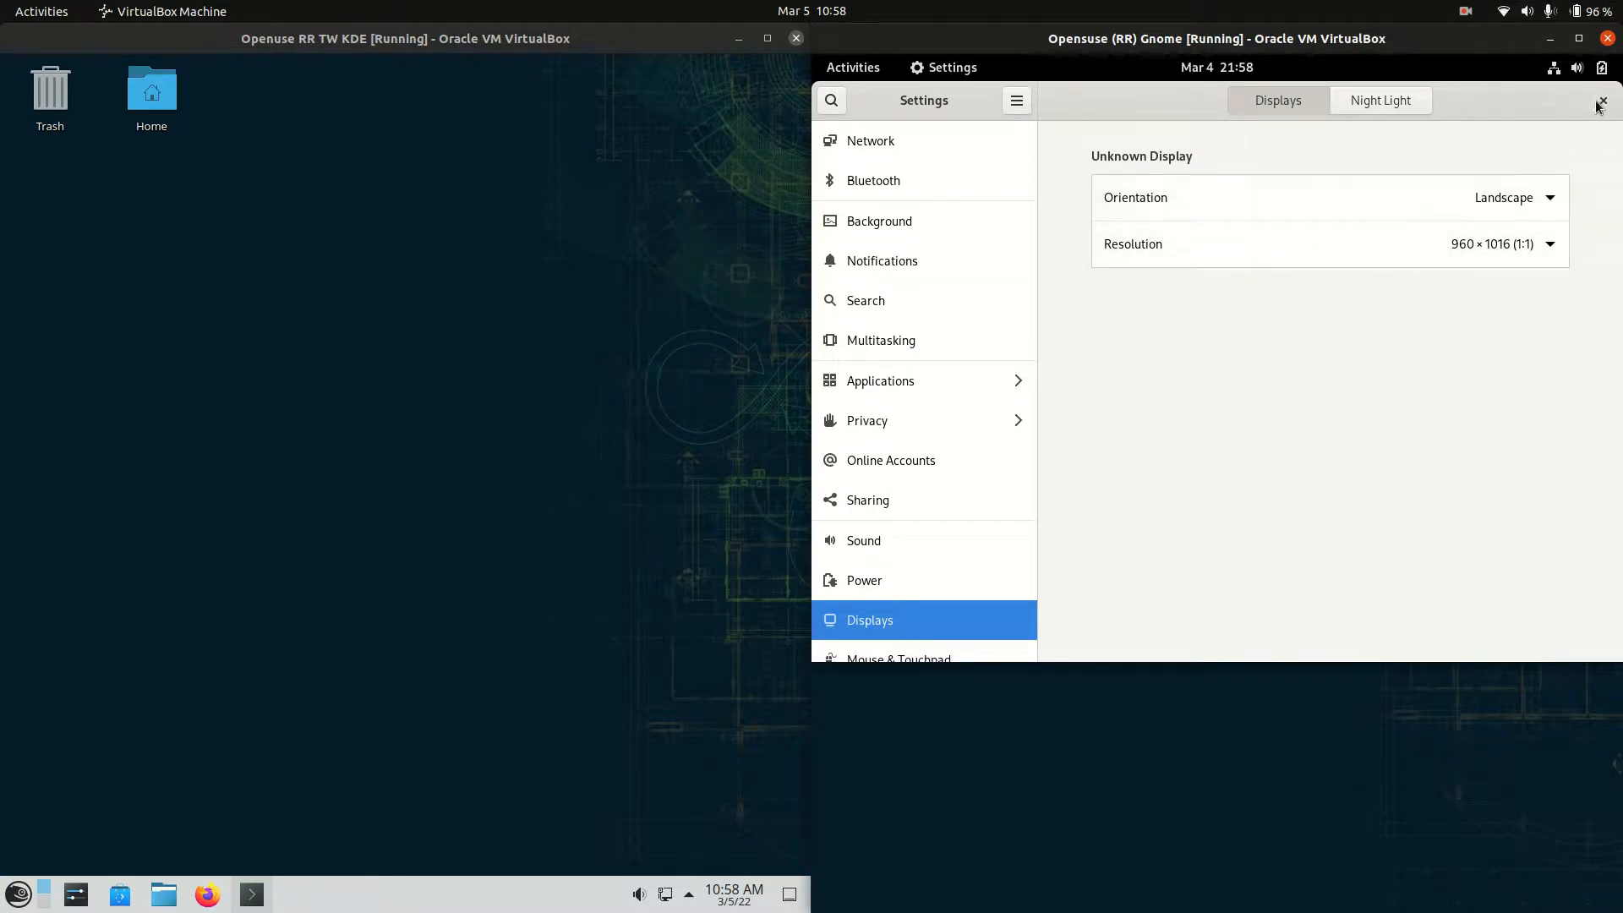
pyautogui.click(1603, 101)
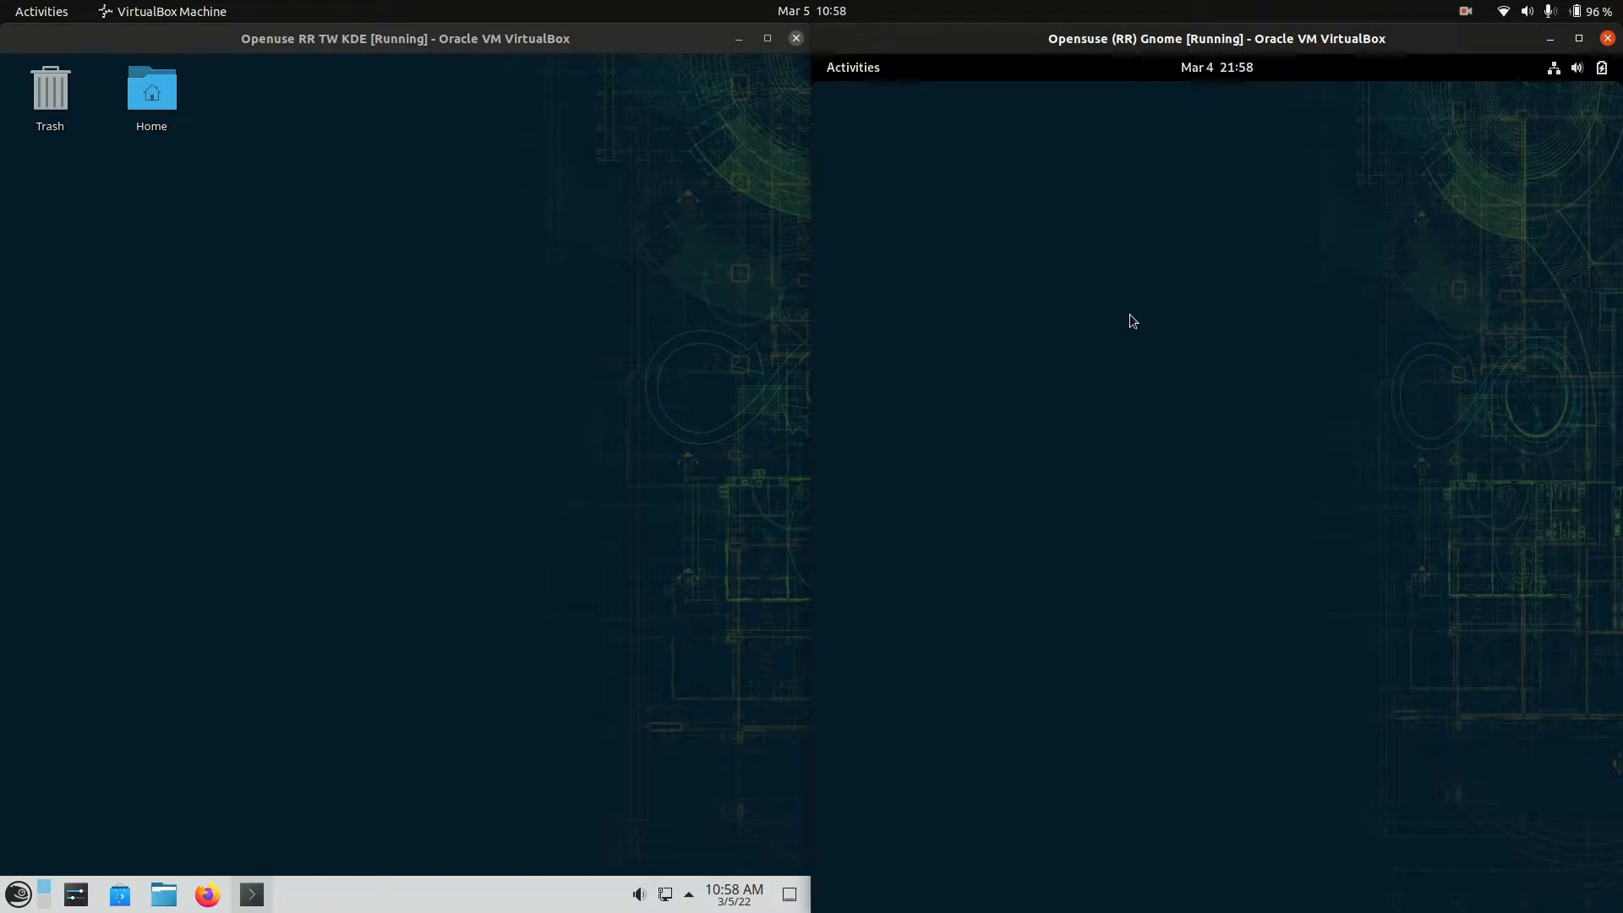
pyautogui.moveTo(1411, 472)
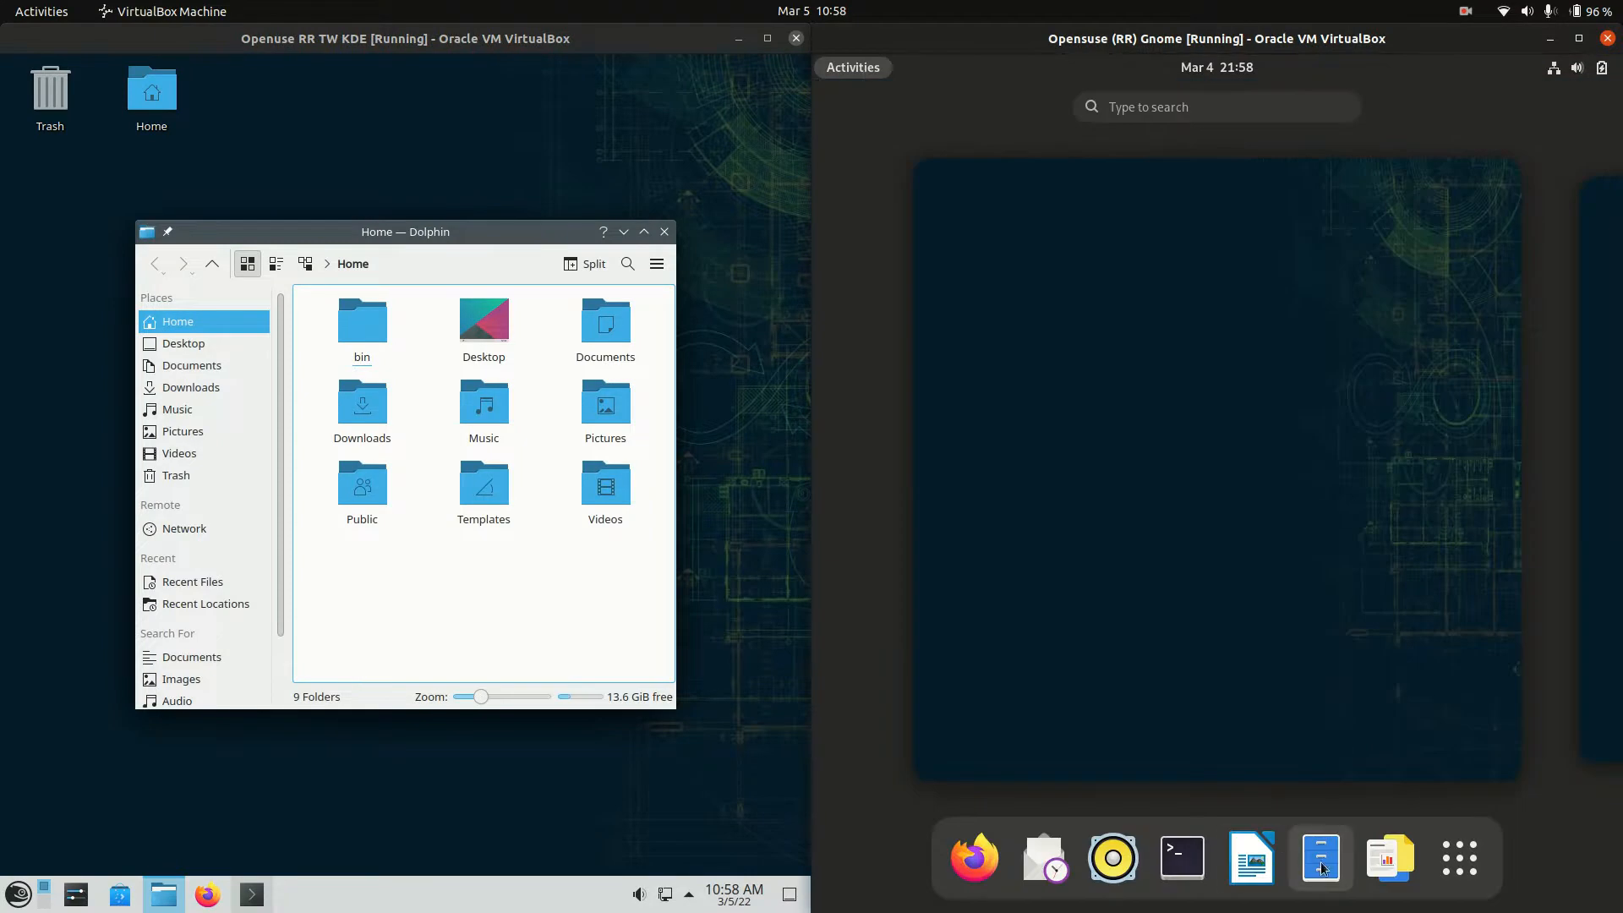
# Show the empty-space context menus of Dolphin and GNOME Files on their Home folders
pyautogui.click(1322, 859)
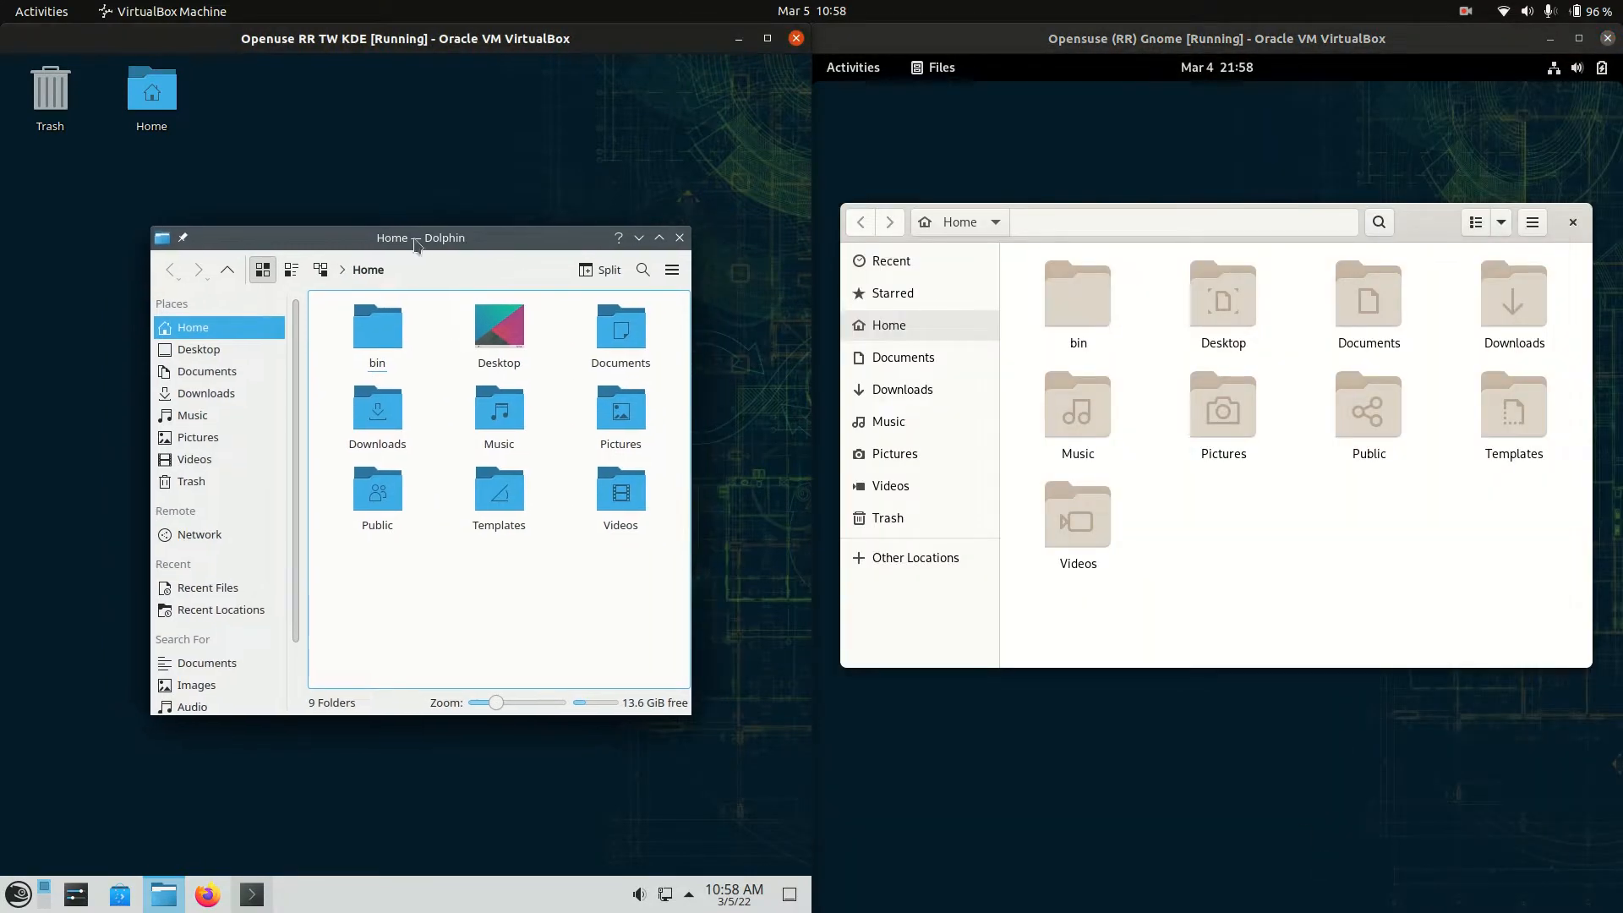
pyautogui.moveTo(414, 236); pyautogui.dragTo(433, 235)
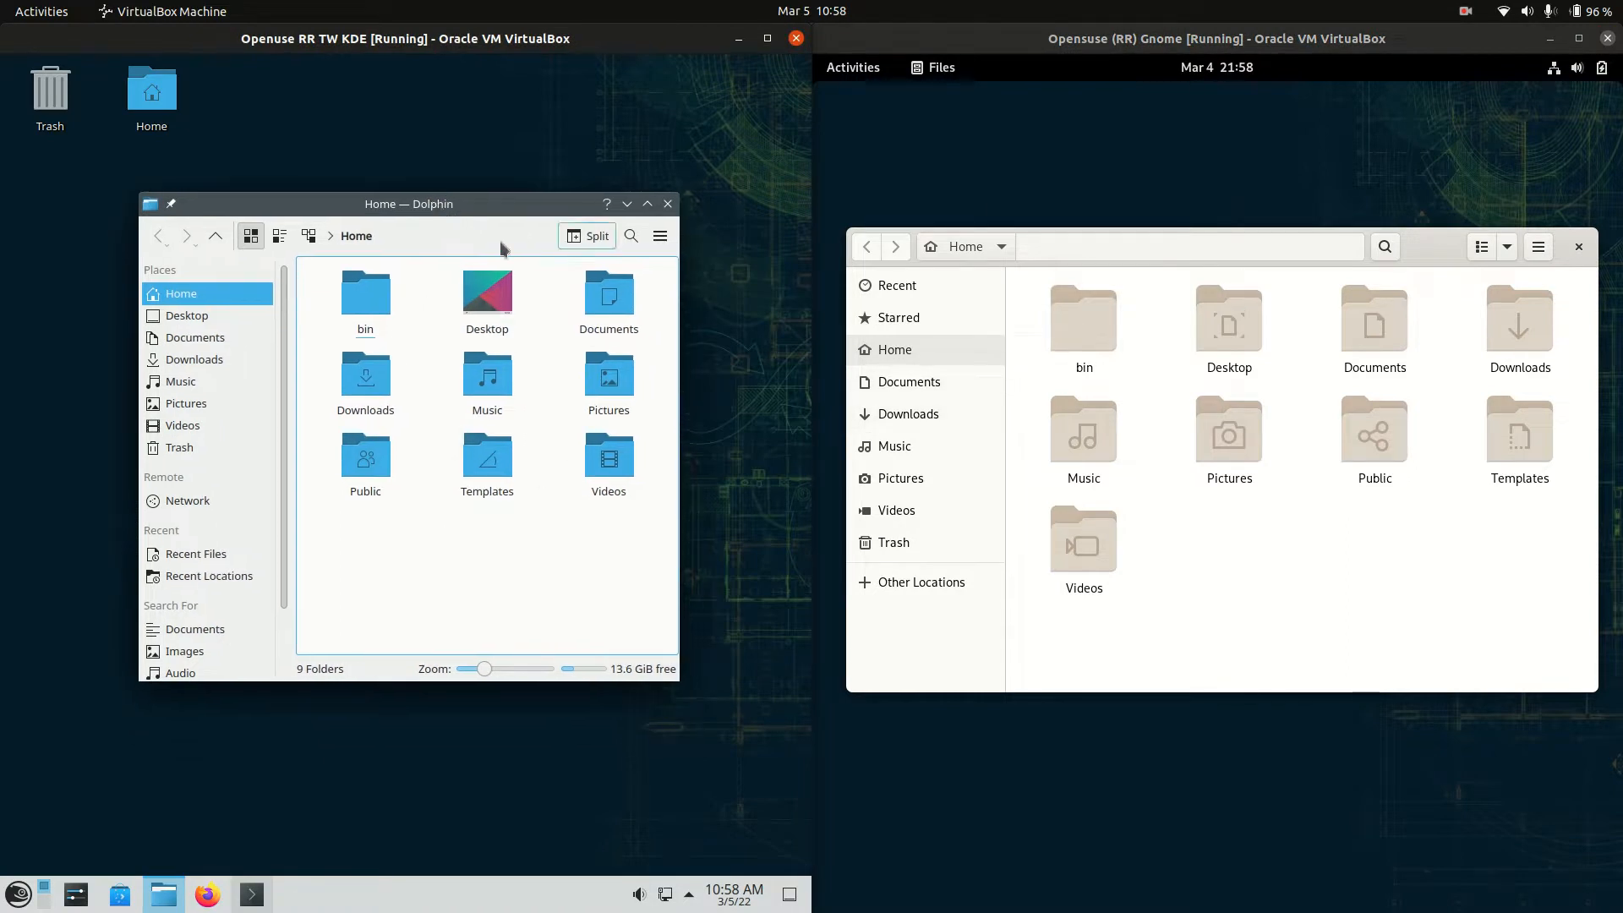
pyautogui.rightClick(467, 519)
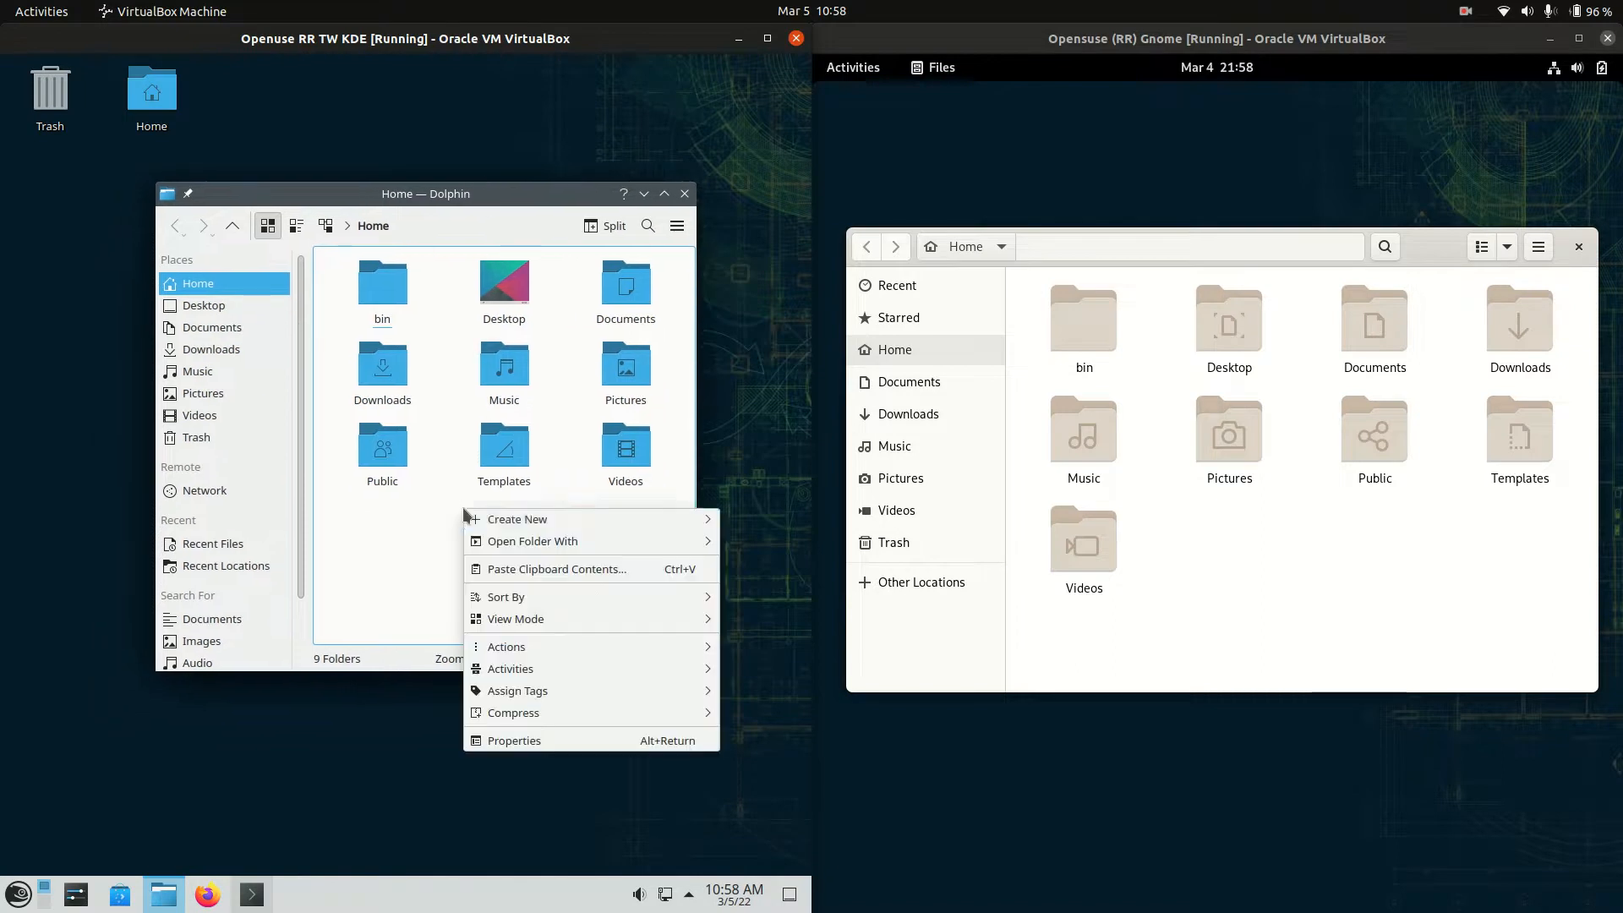
pyautogui.rightClick(1299, 568)
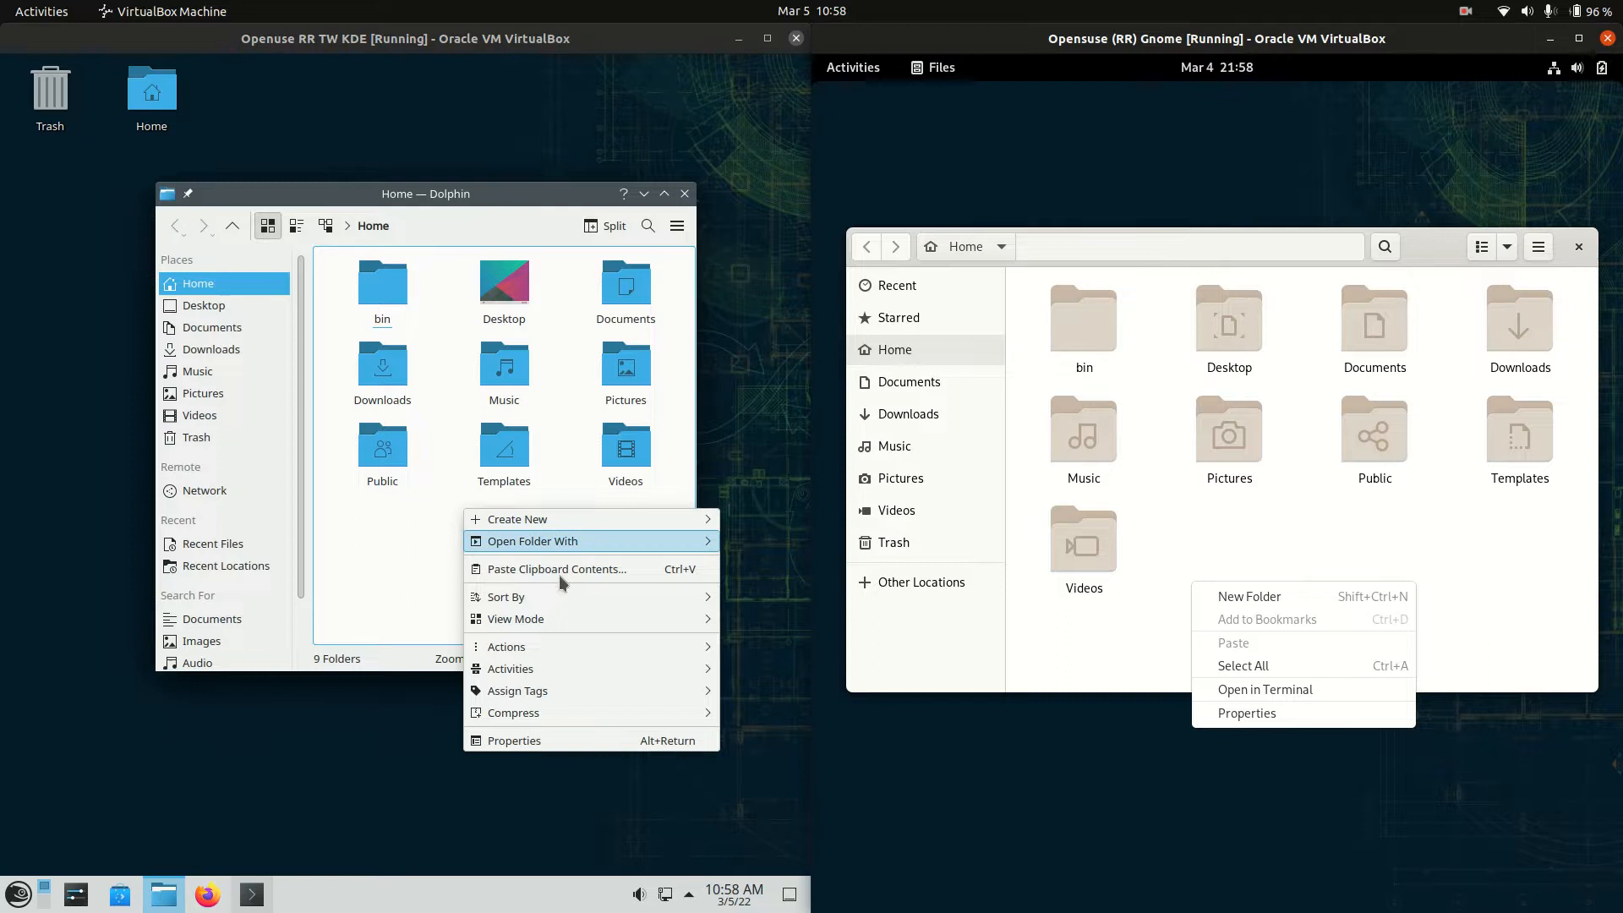
pyautogui.moveTo(431, 551)
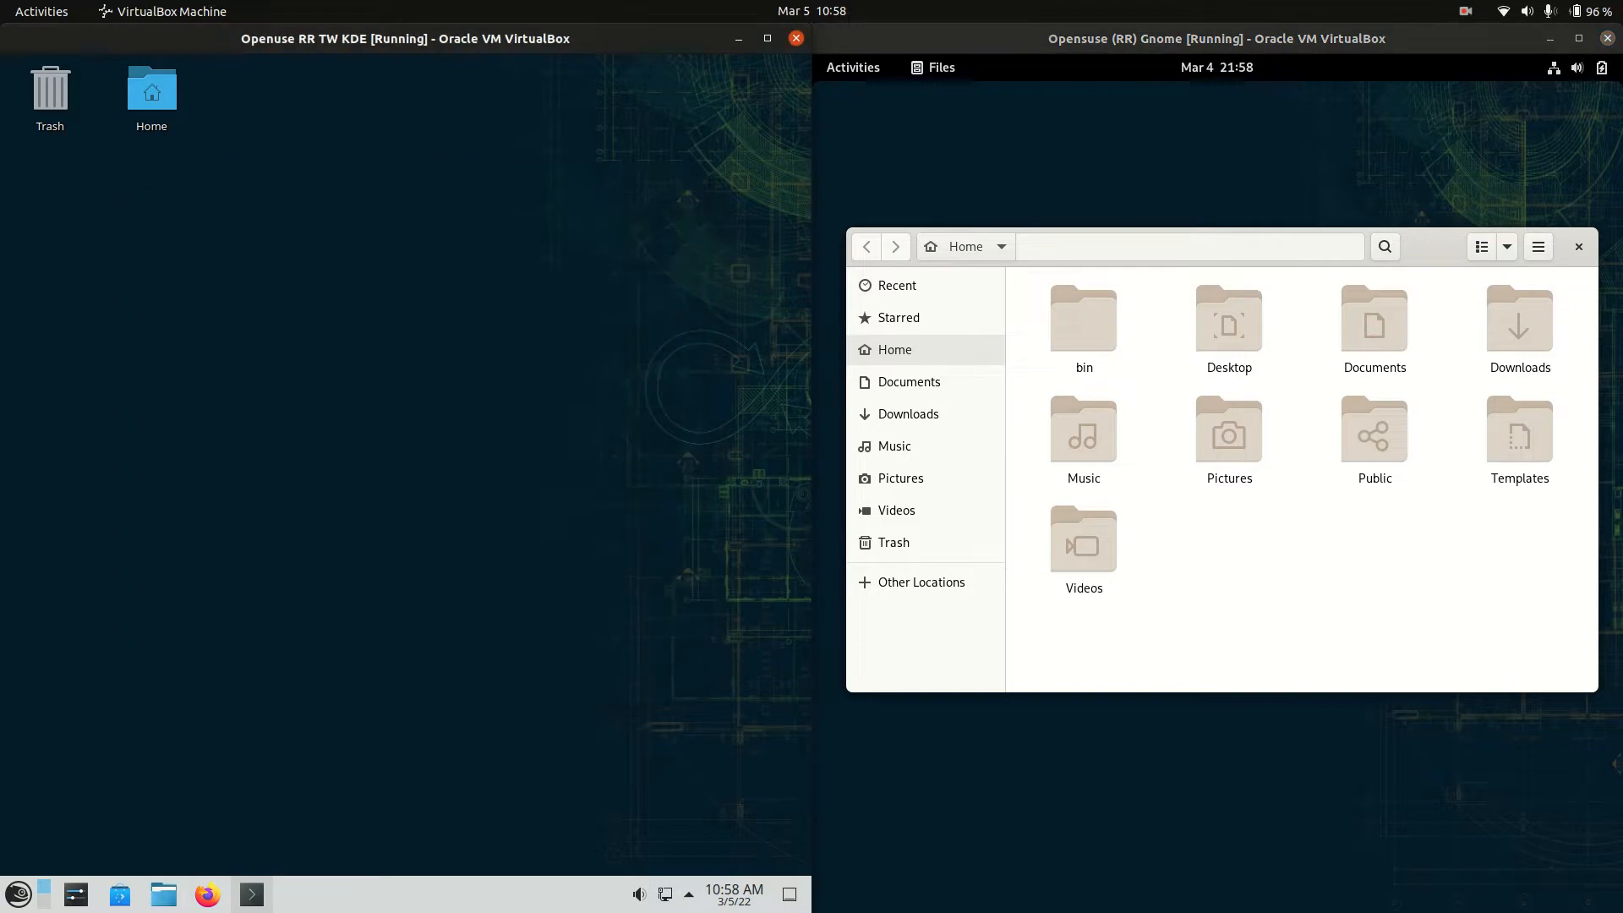
# Close GNOME Files and dismiss the backup notification to clear the way for the terminals
pyautogui.click(1579, 247)
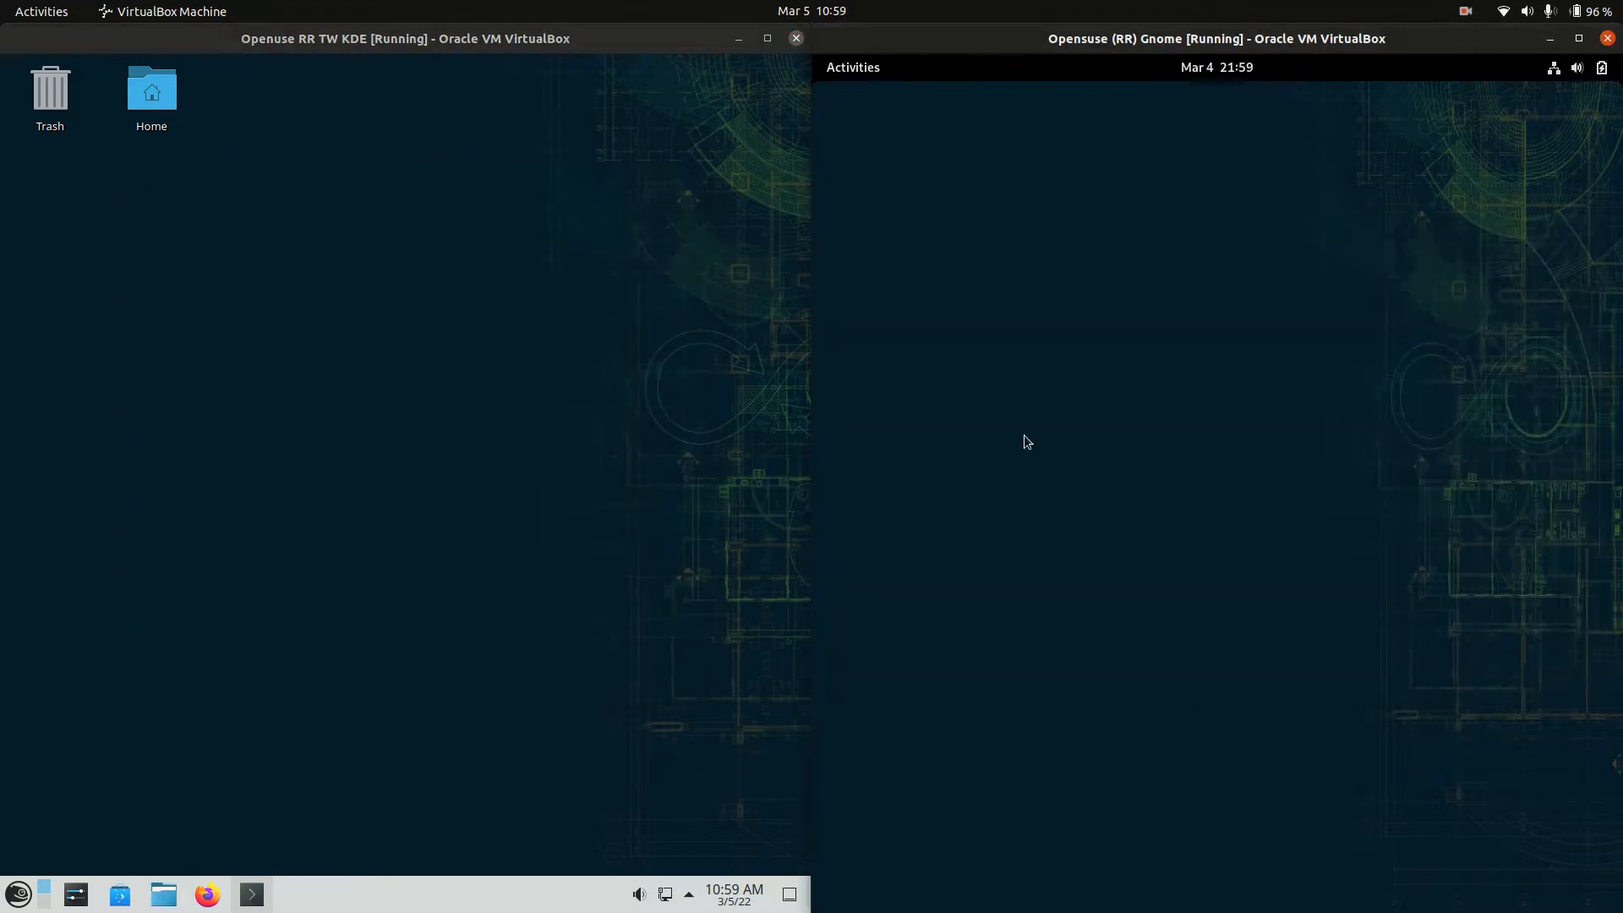
pyautogui.moveTo(250, 894)
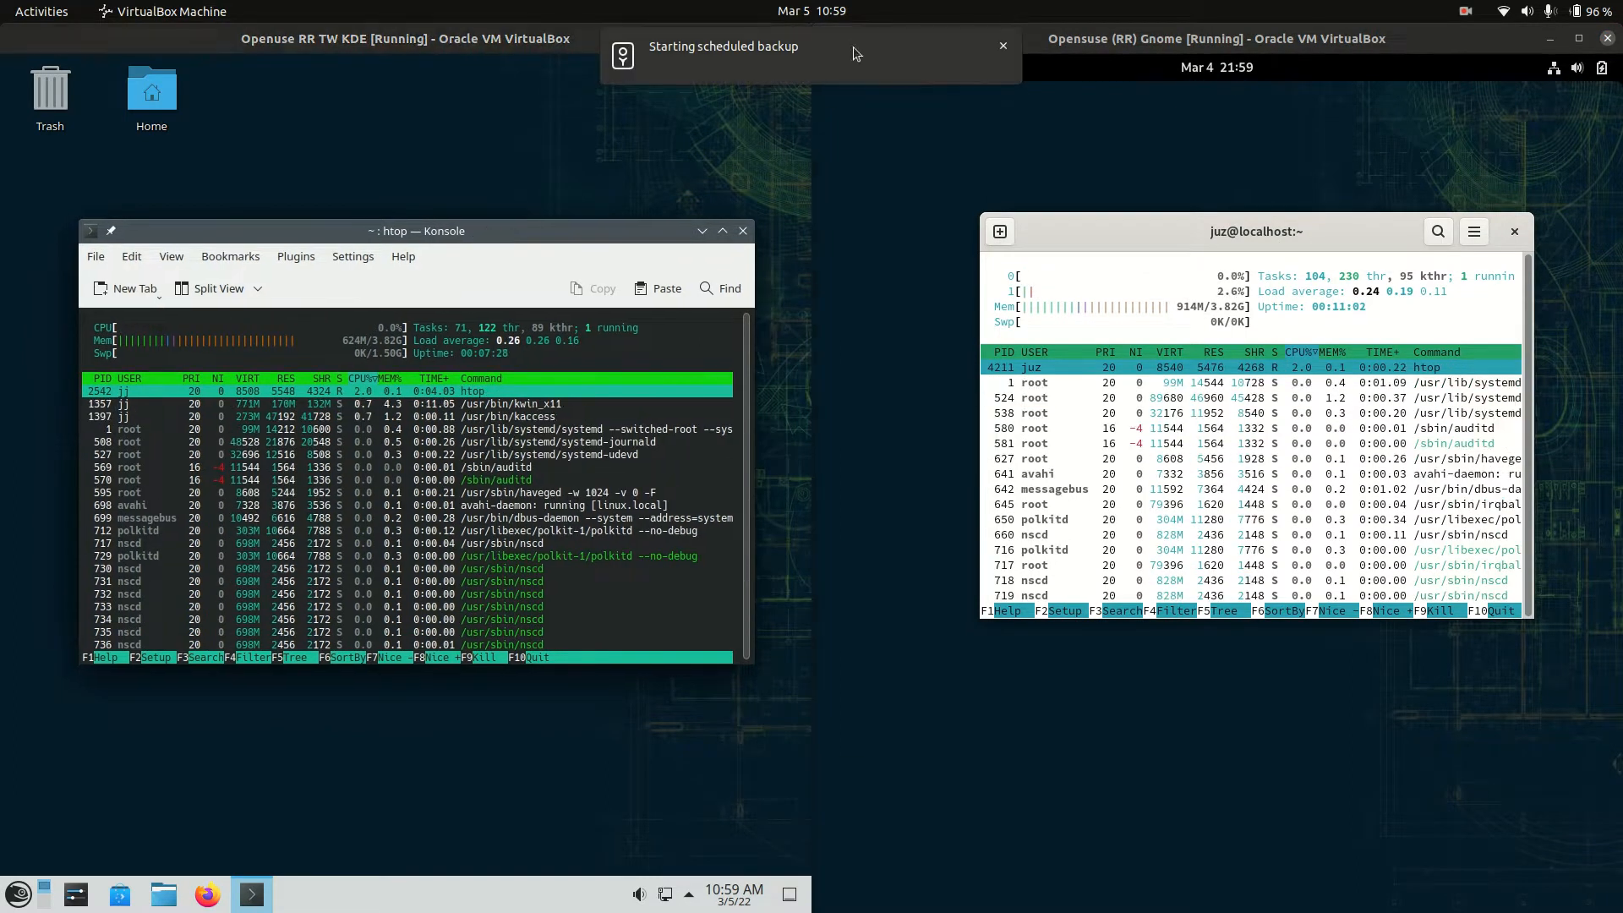
pyautogui.click(1002, 46)
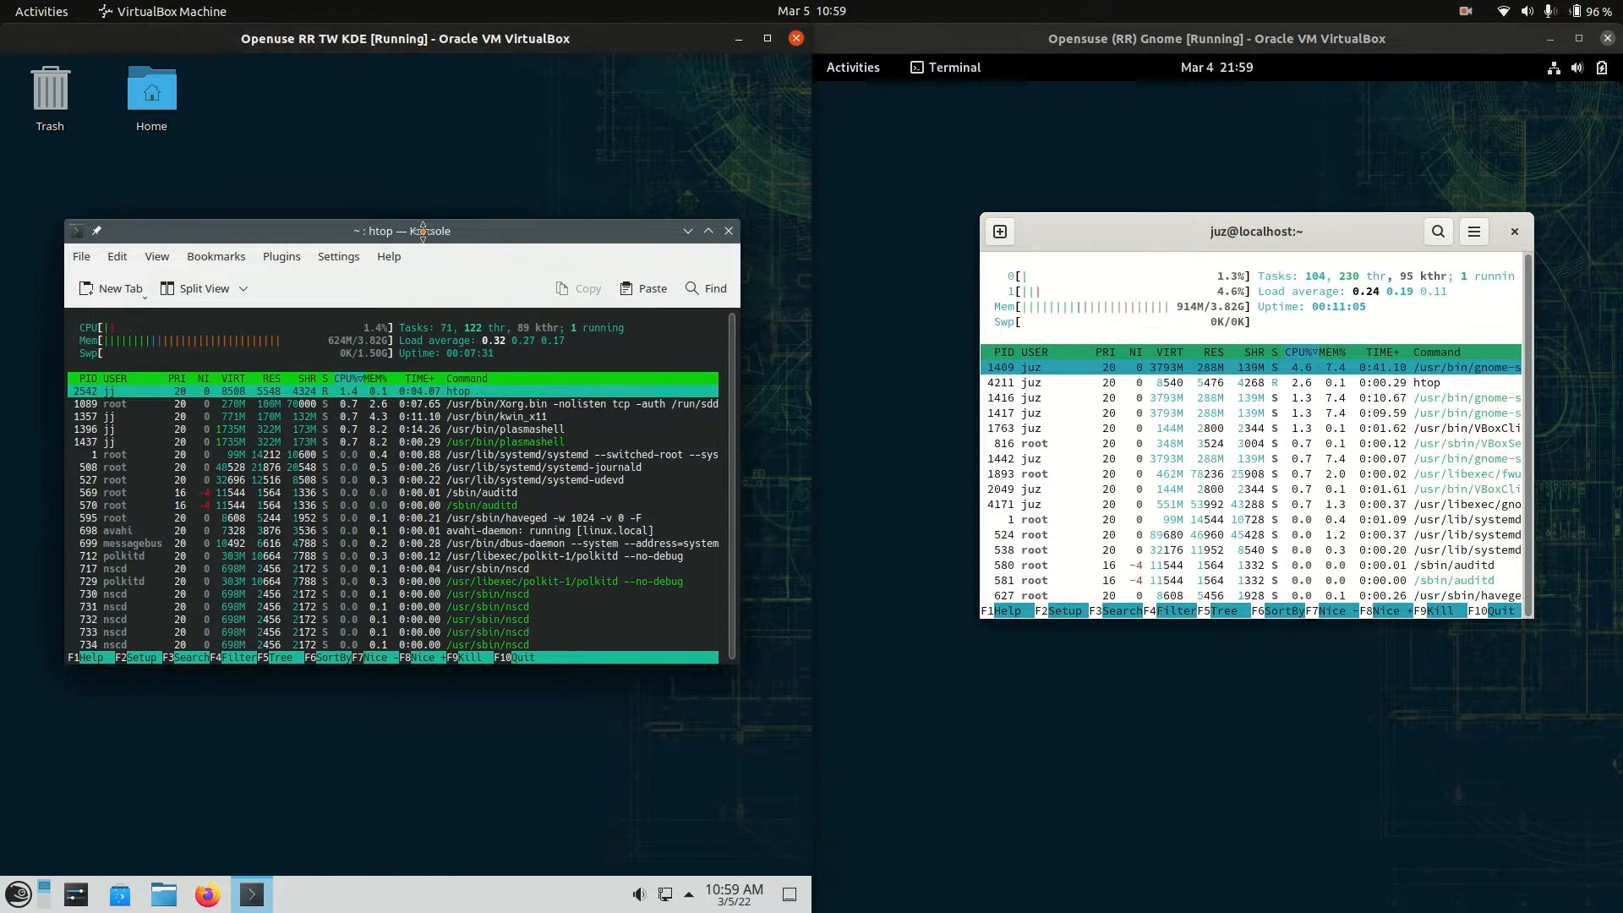